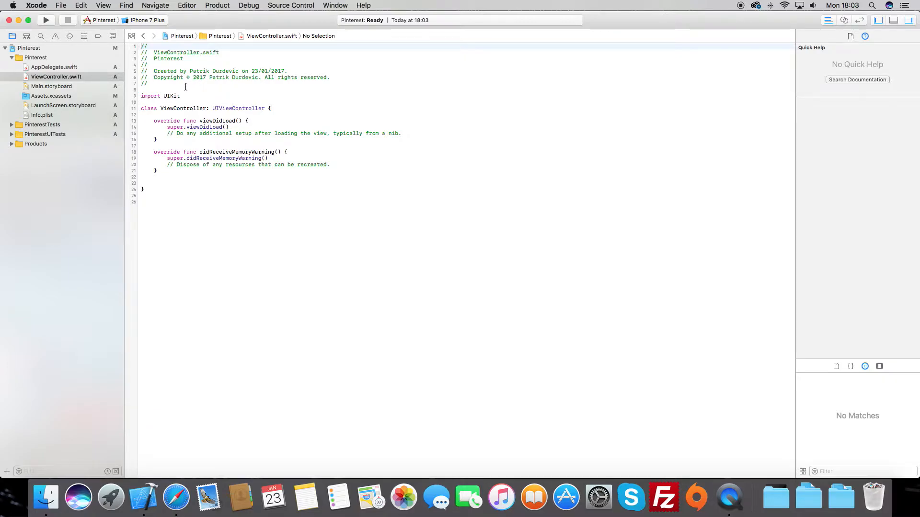
- Add a Collection View to Main.storyboard's view controller and run on iPhone SE
left_click(51, 87)
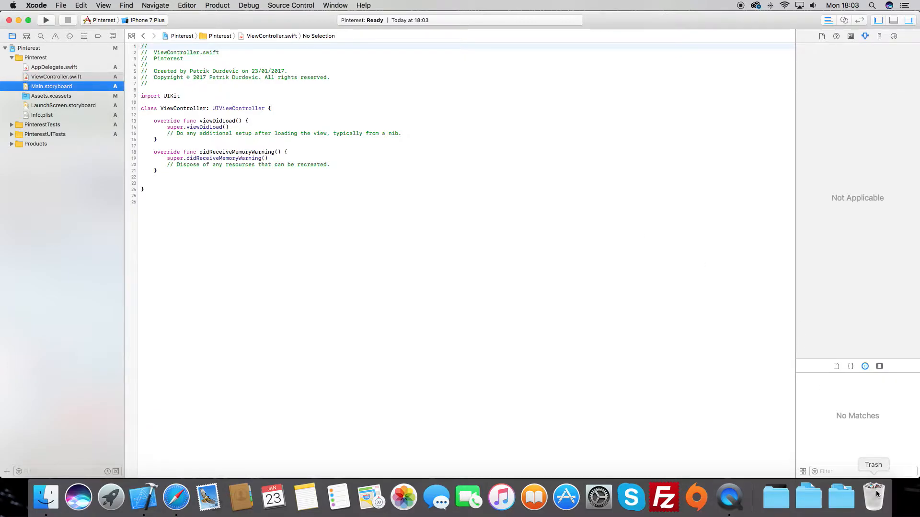
left_click(51, 86)
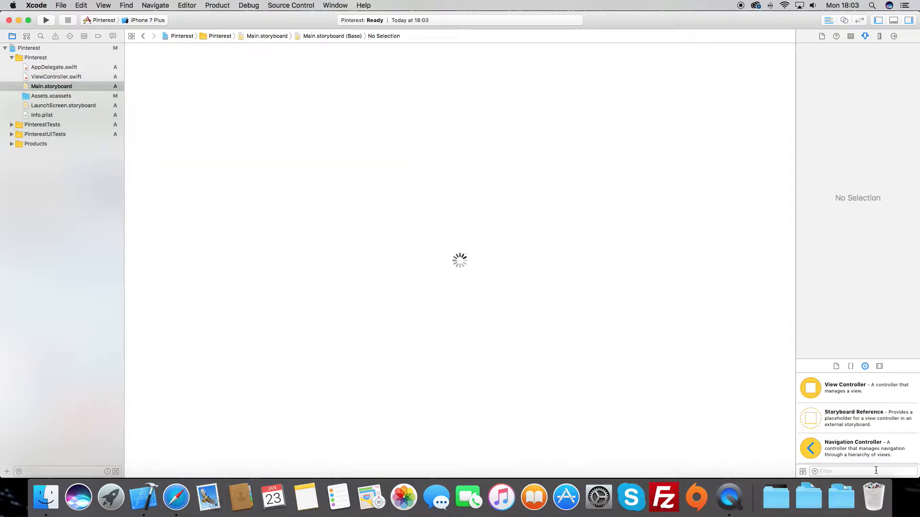
type("collect")
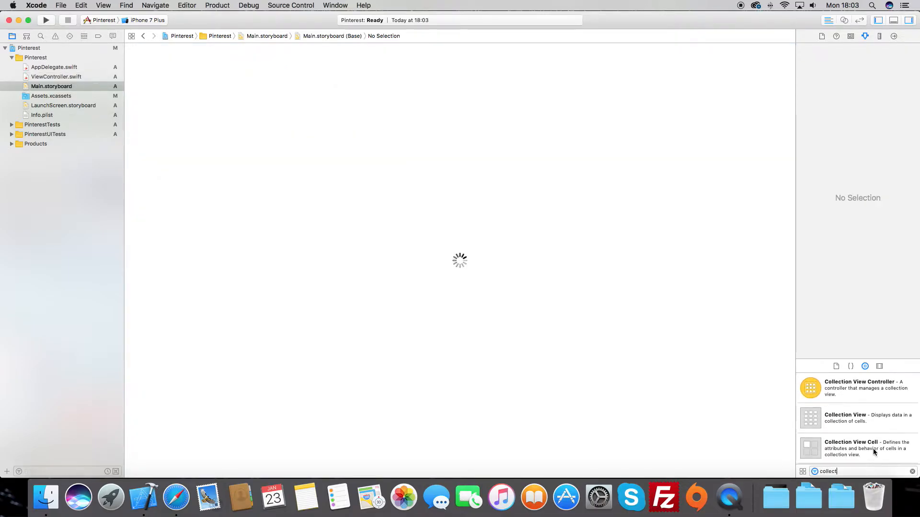
mouse_move(314, 222)
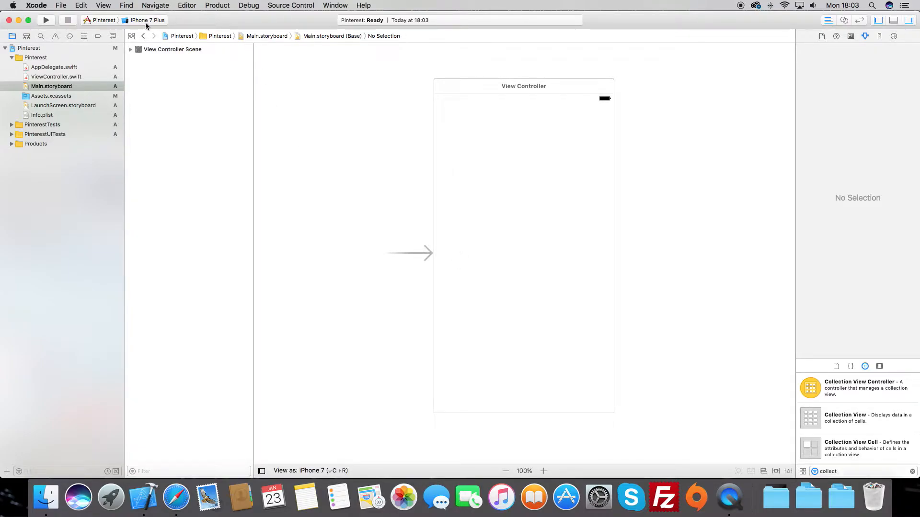
left_click(147, 20)
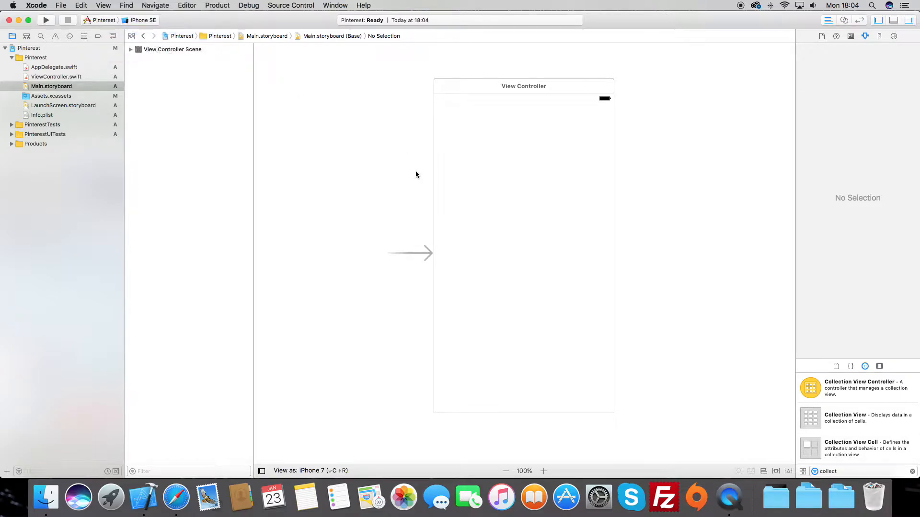
left_click(46, 20)
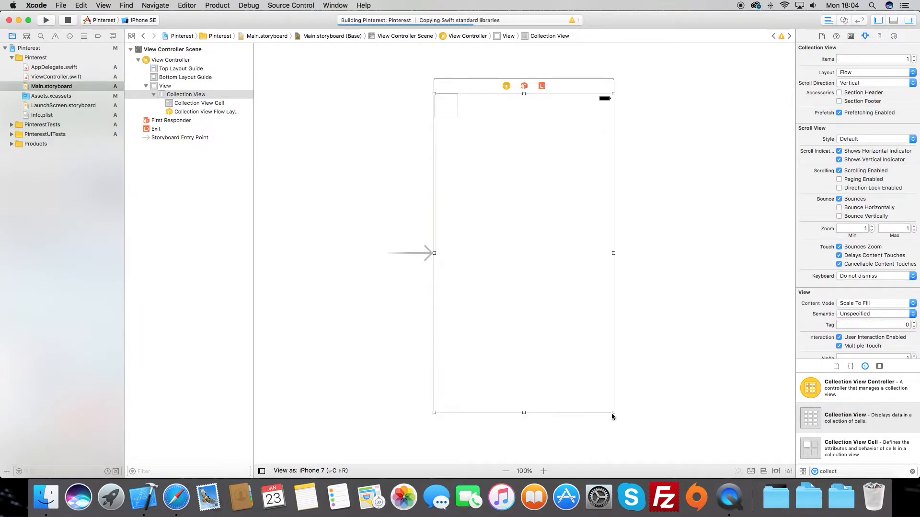
- Pin the collection view to top, left, bottom and right with 0-point constraints
left_click(45, 20)
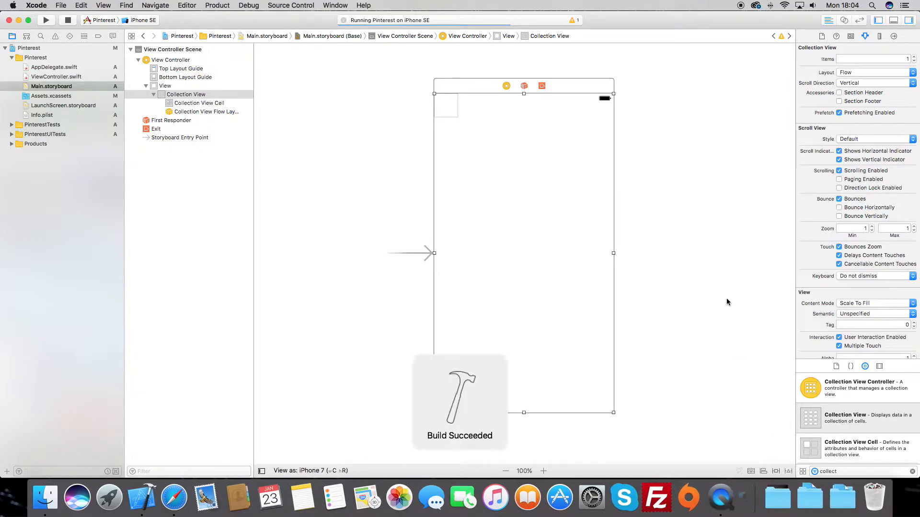
left_click(764, 471)
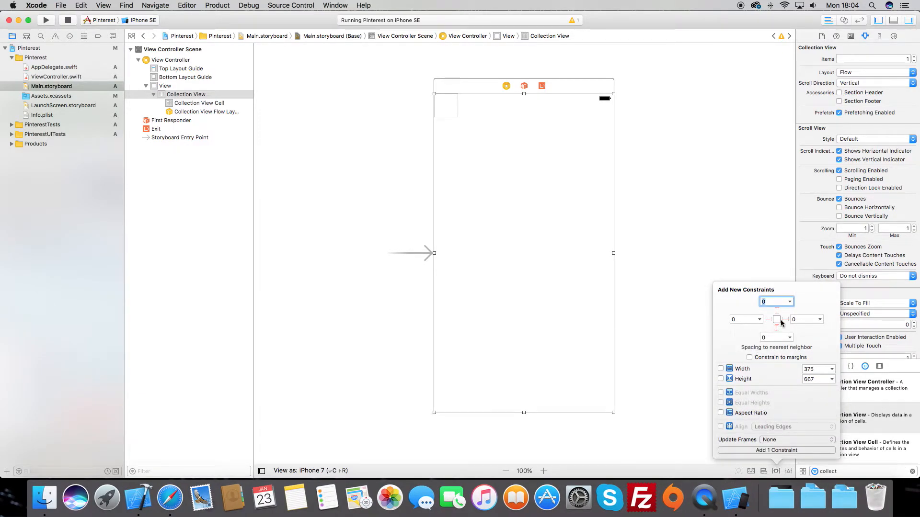
left_click(785, 320)
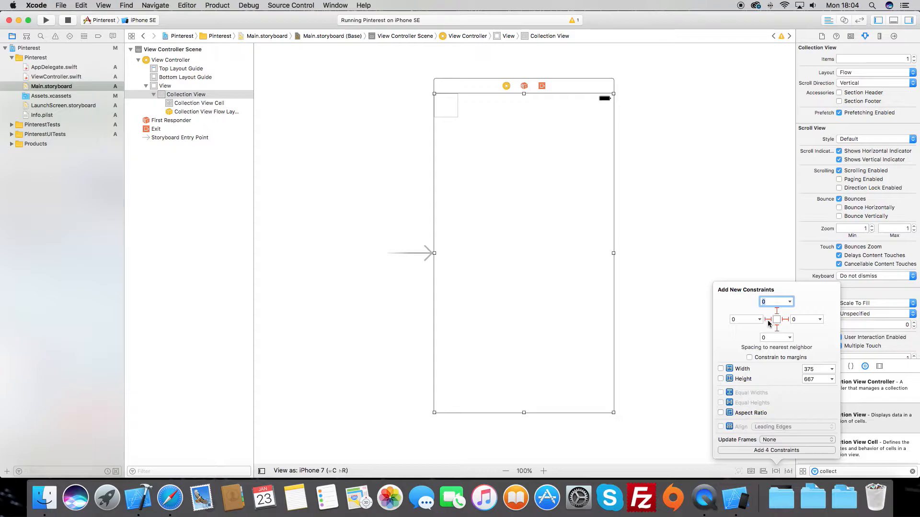
left_click(776, 450)
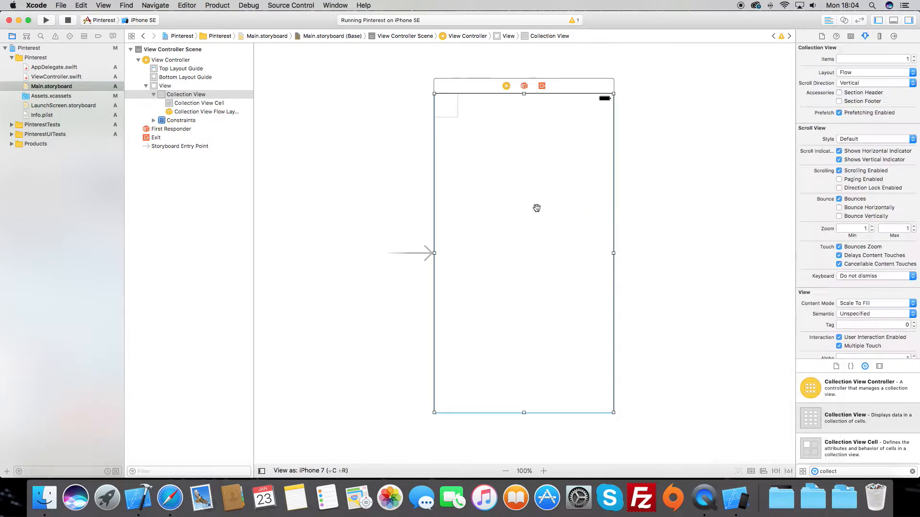
- Set the collection view's background to Black Color and select its cell
scroll("down", 3)
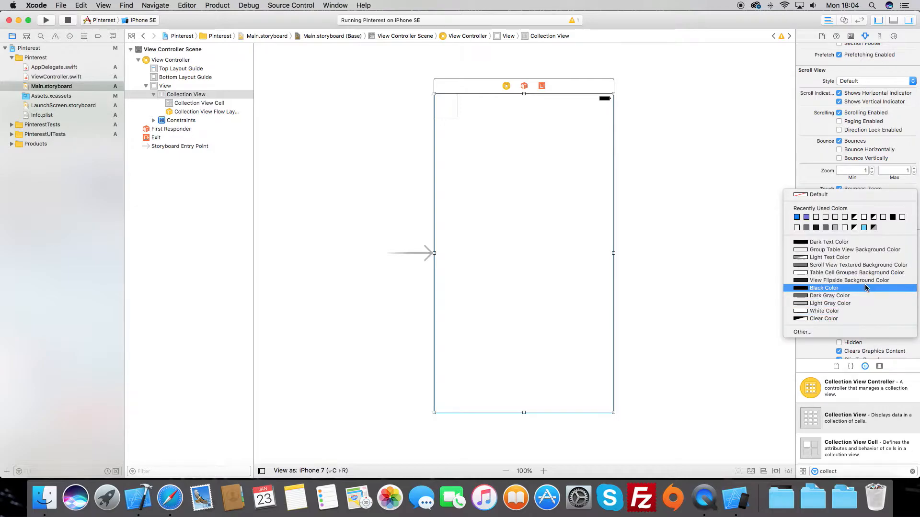
left_click(824, 288)
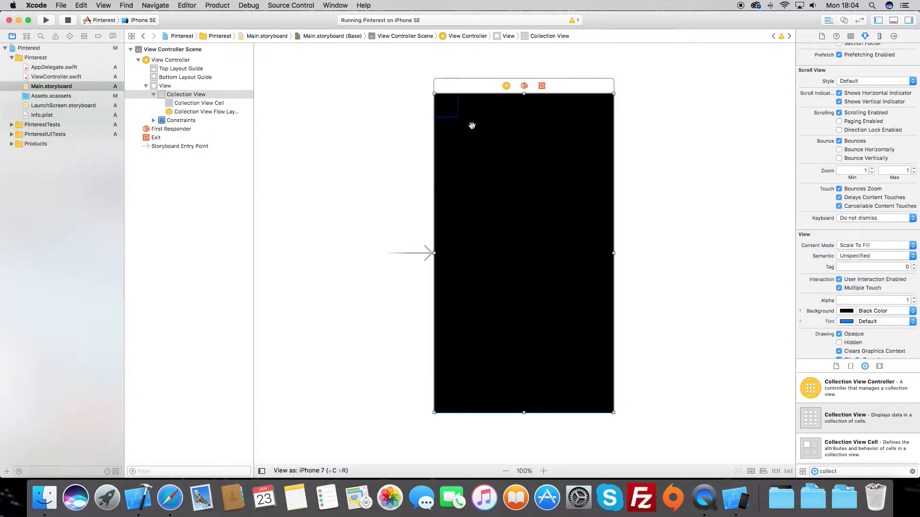
left_click(199, 103)
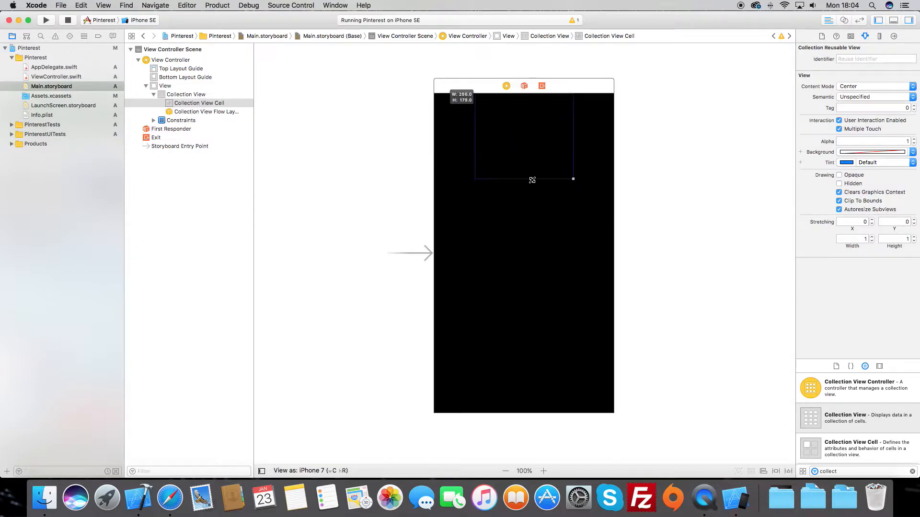
- Resize the cell to about 180×180 and set its reuse identifier to 'Cell'
left_click_drag(532, 180, 528, 170)
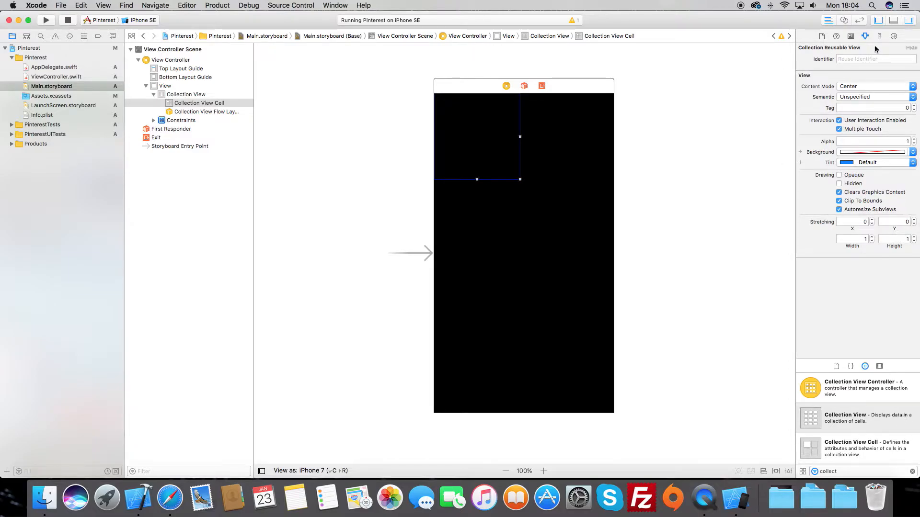
type("Cell")
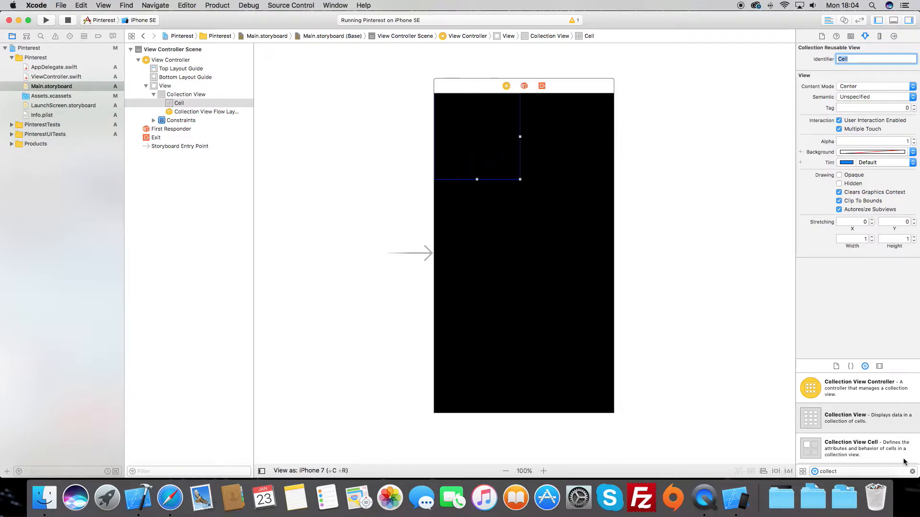
type("image")
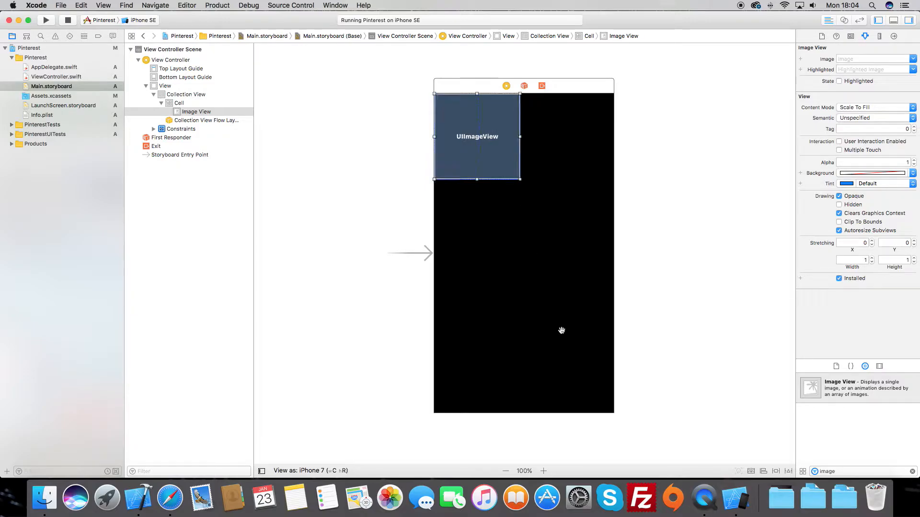
- Pin the image view to all four cell edges with 0-point constraints
left_click(776, 471)
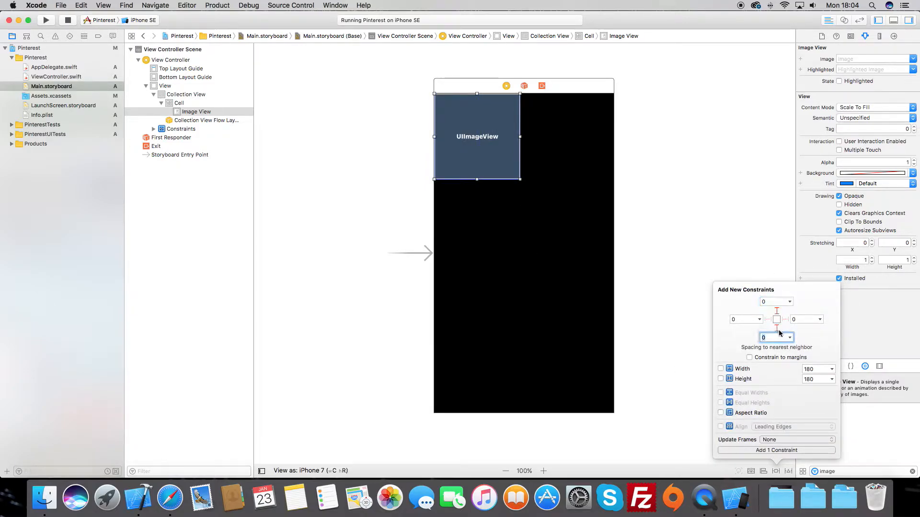
left_click(776, 450)
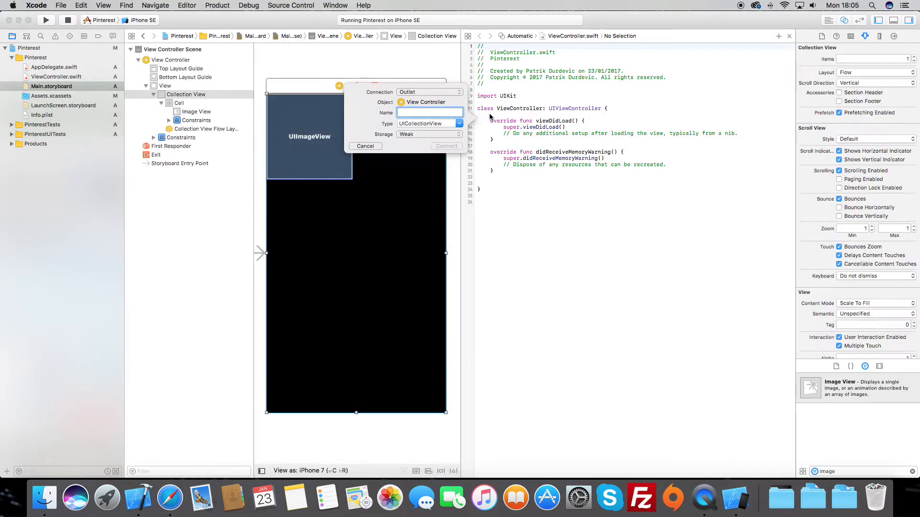
- Create the collectionView outlet and set its delegate and dataSource to self in viewDidLoad
type("collec")
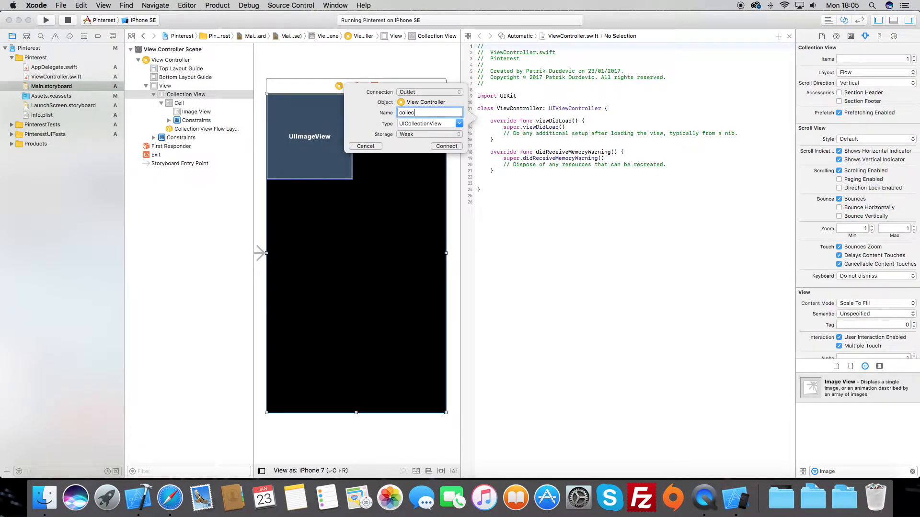
left_click(446, 146)
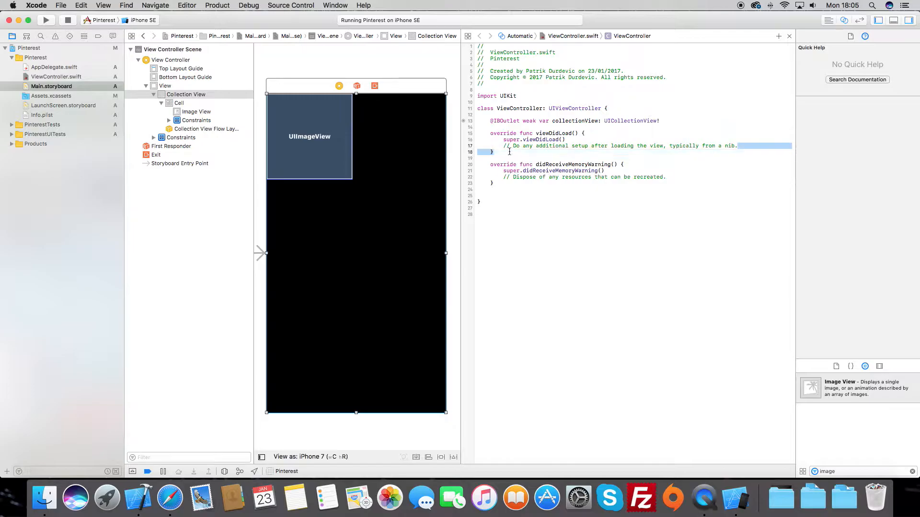
type("collectionView.delegate = s")
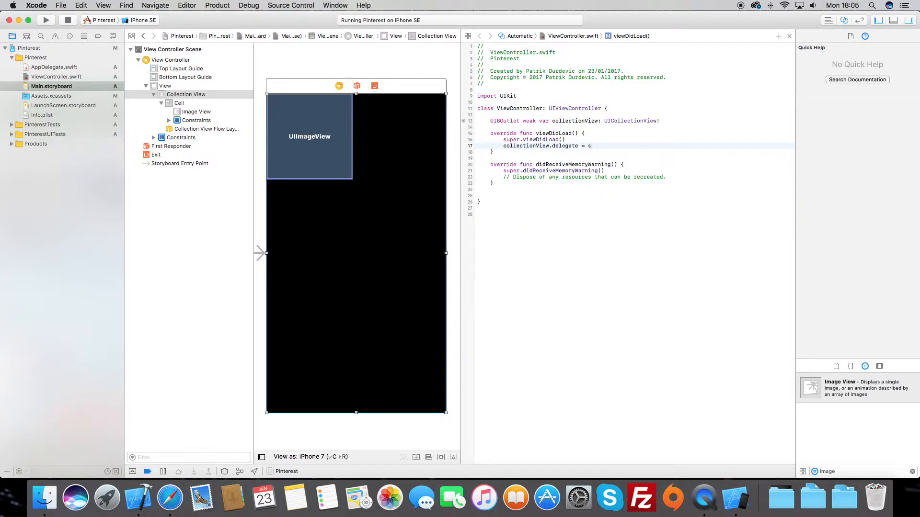
type("collectionView.dataSource =")
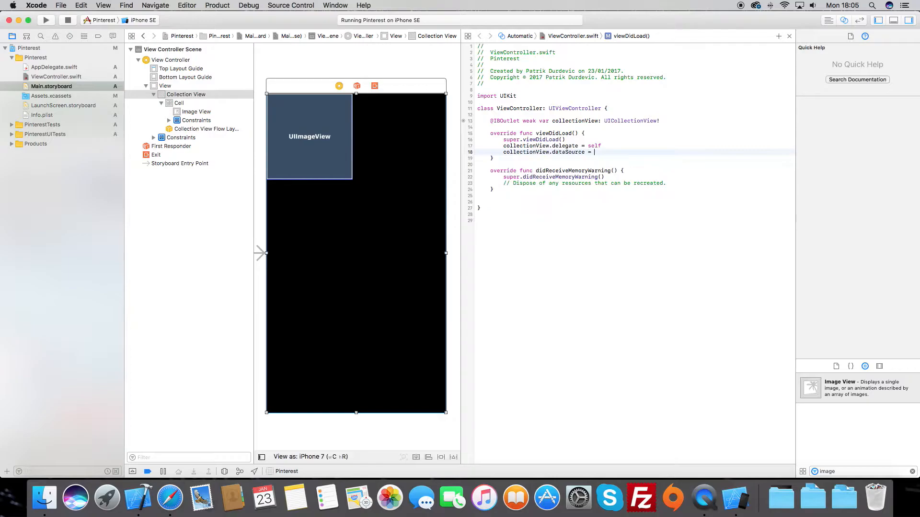
type("self")
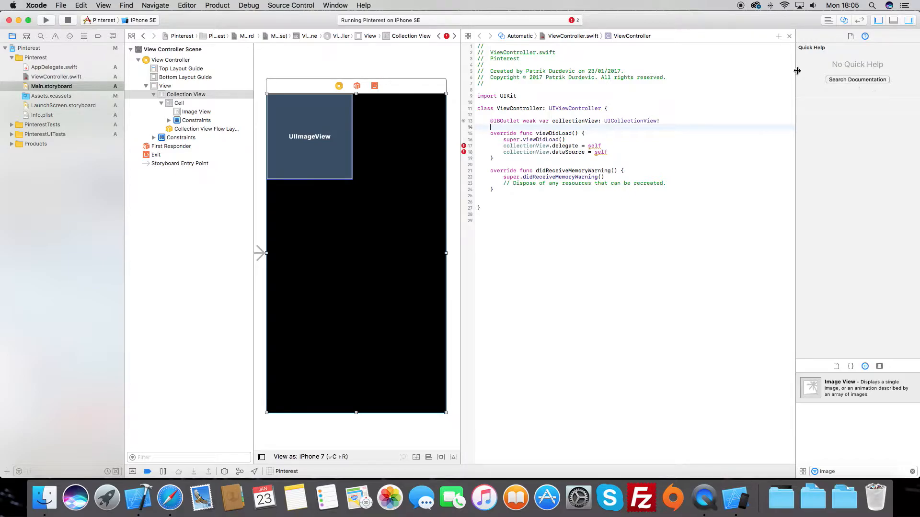
mouse_move(654, 129)
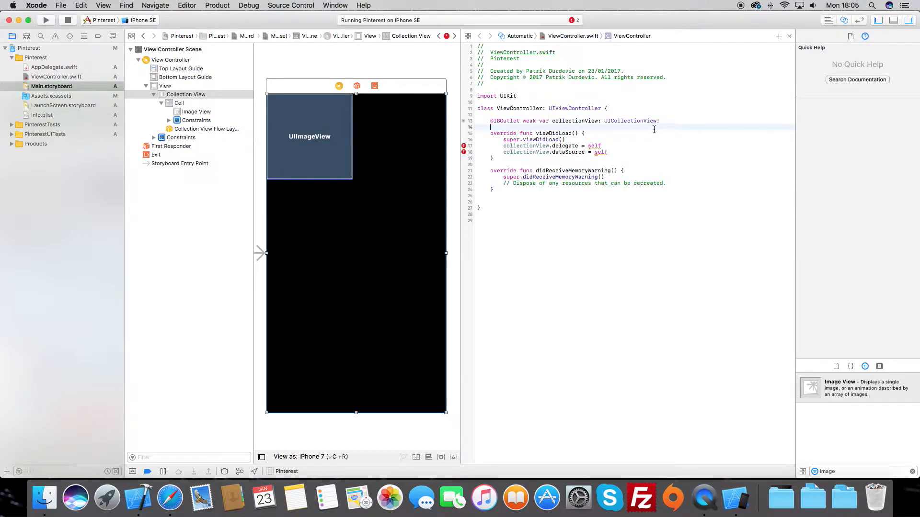
mouse_move(619, 159)
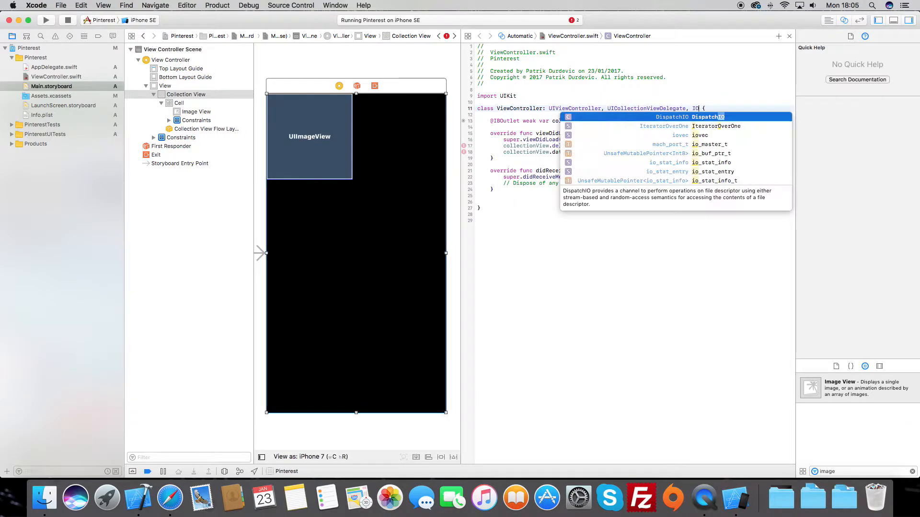
- Adopt the UICollectionView protocols and add numberOfItemsInSection returning 10
type("UICollectionViewDataSource")
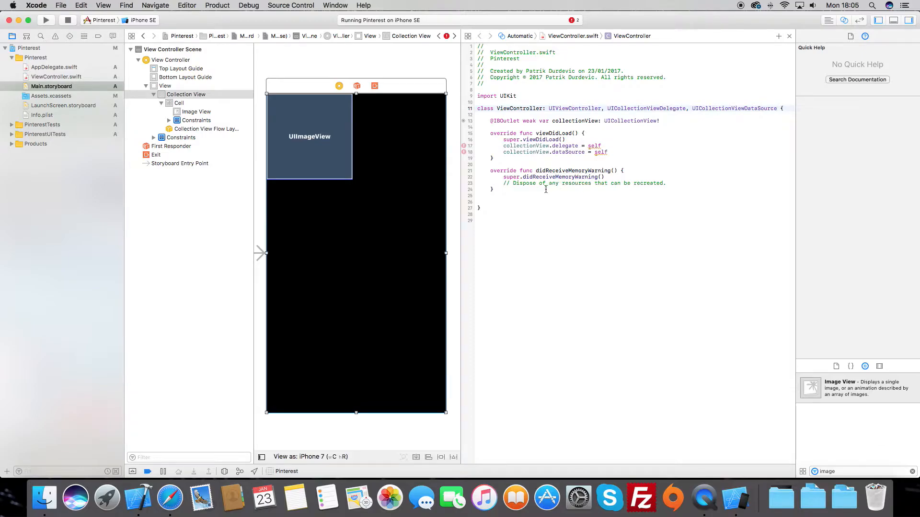
type("col")
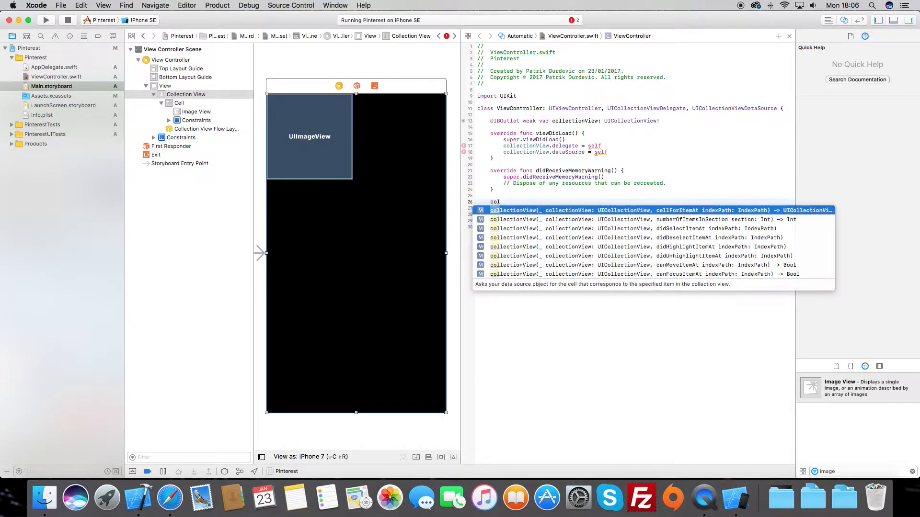
left_click(646, 219)
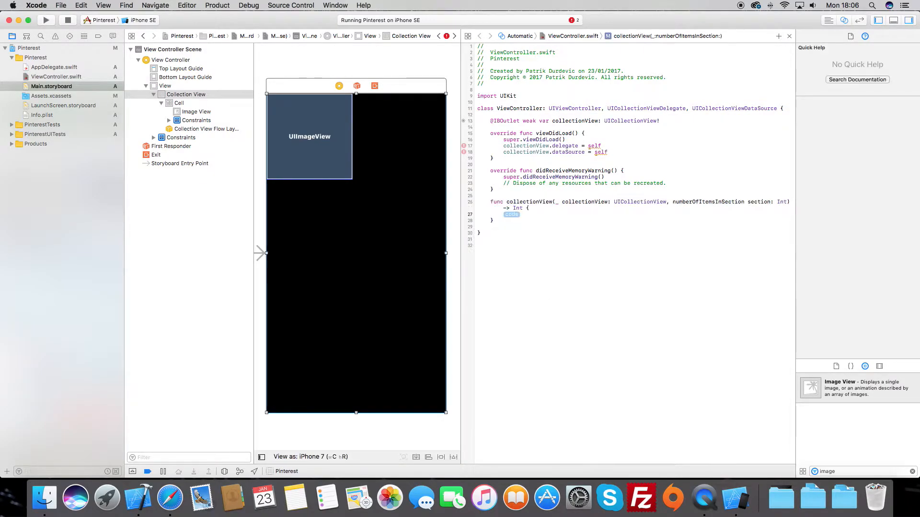
type("return 10")
type("func collectionView(_ collectionView: UICollectionView, cellForItemAt indexPath: IndexPath) -> UICollectionViewCell {")
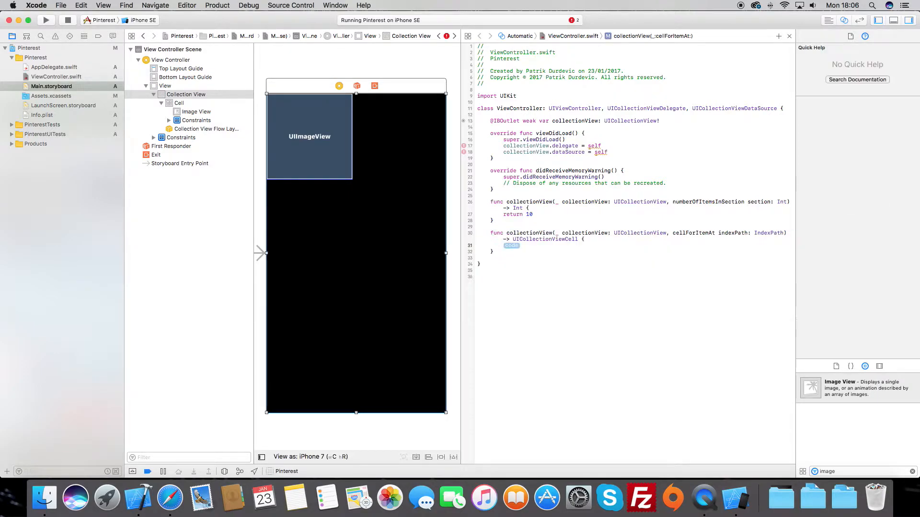
- Implement cellForItemAt to dequeue and return a reusable cell with identifier "Cell"
type("let")
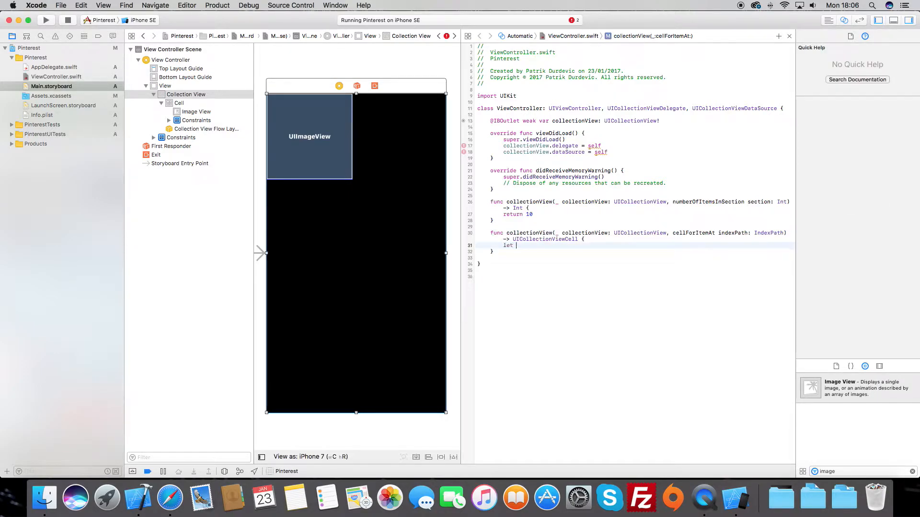
type("cell =")
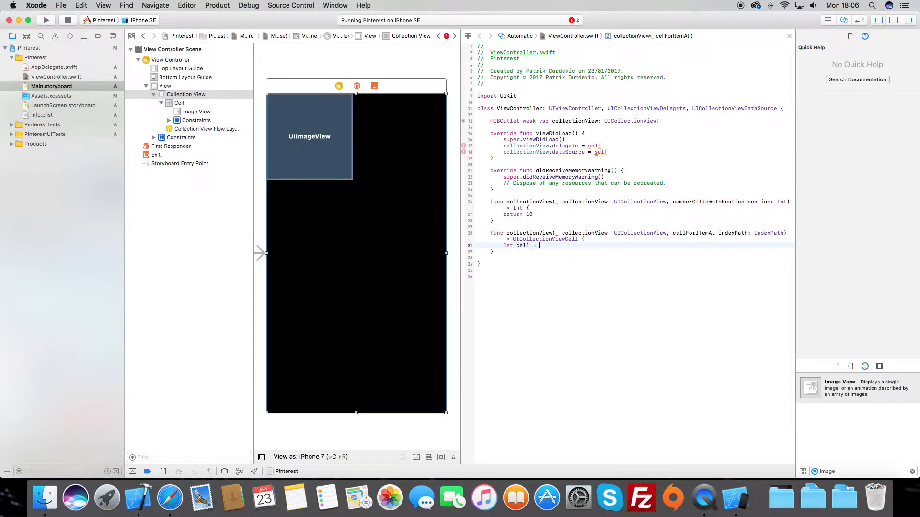
type("collectionView.")
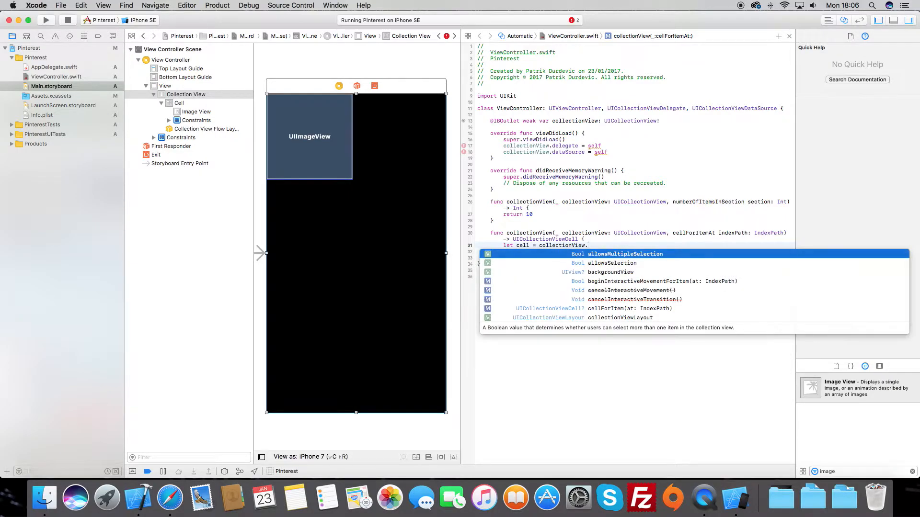
type("dequeueReusableCell(withReuseIdentifier: \"\", for: IndexPath")
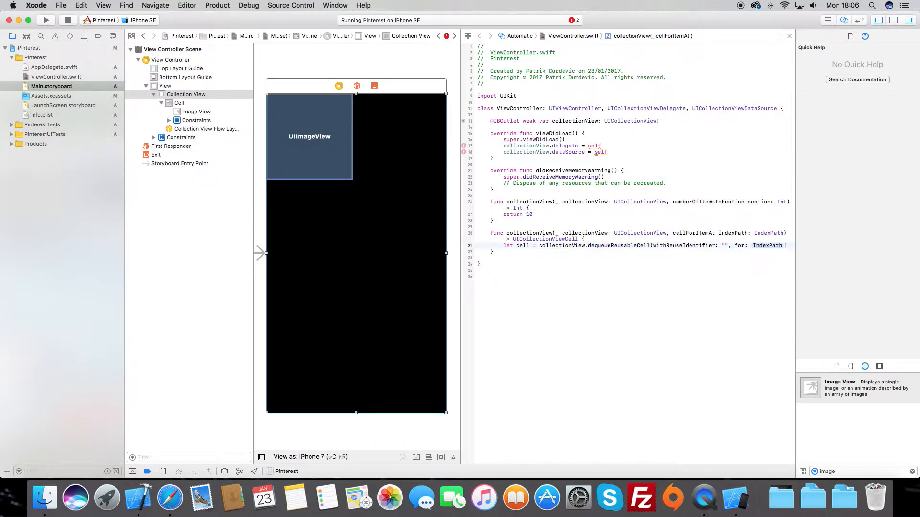
type("Cell")
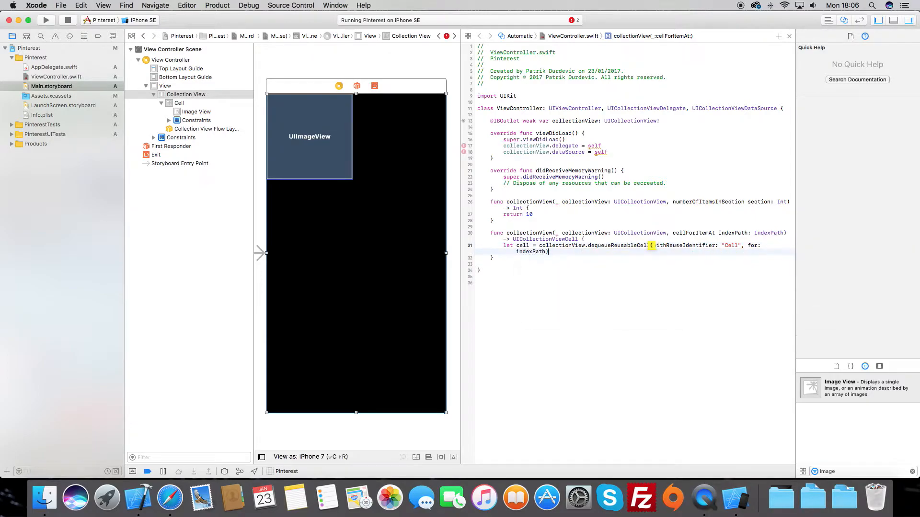
type("return cell")
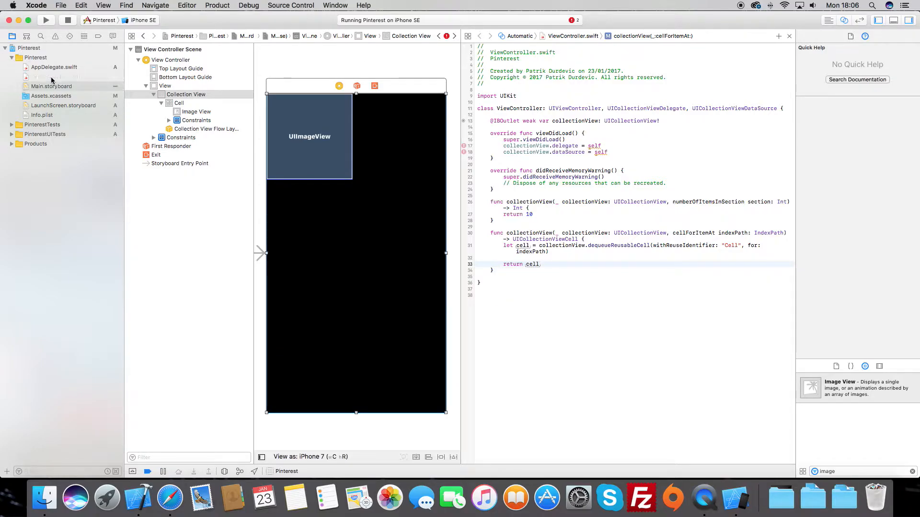
- Create PinterestCollectionViewCell.swift as a Cocoa Touch subclass of UICollectionViewCell
left_click(60, 5)
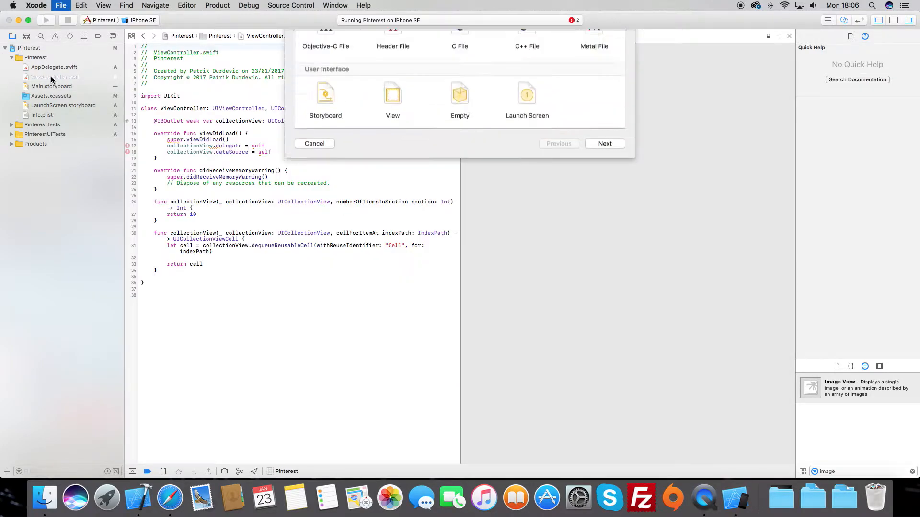
left_click(604, 143)
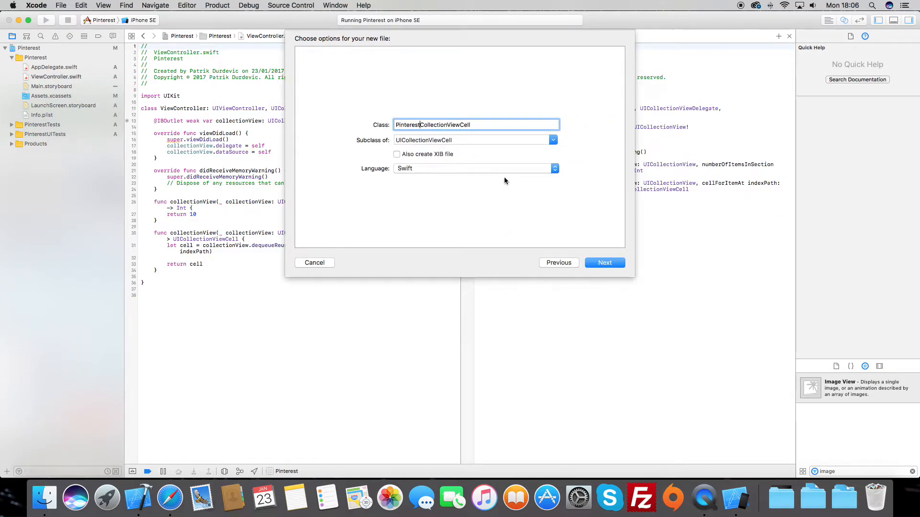
left_click(604, 262)
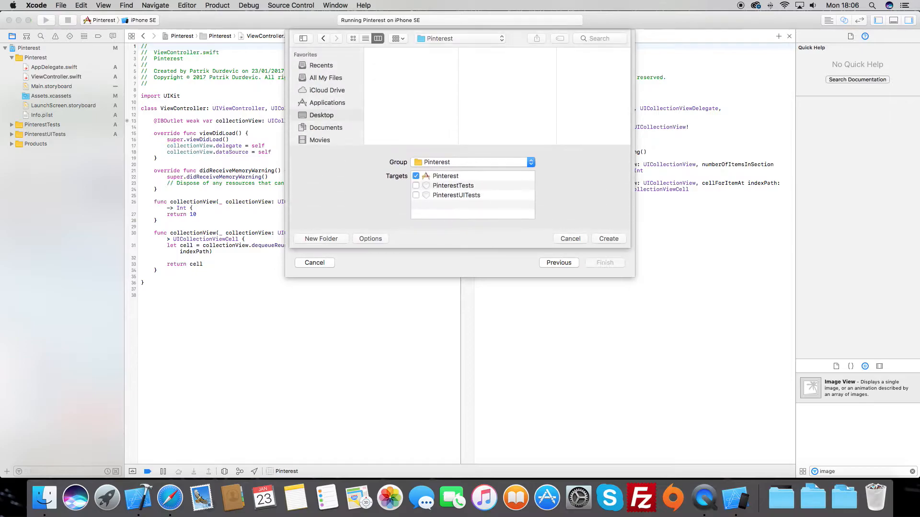
left_click(609, 238)
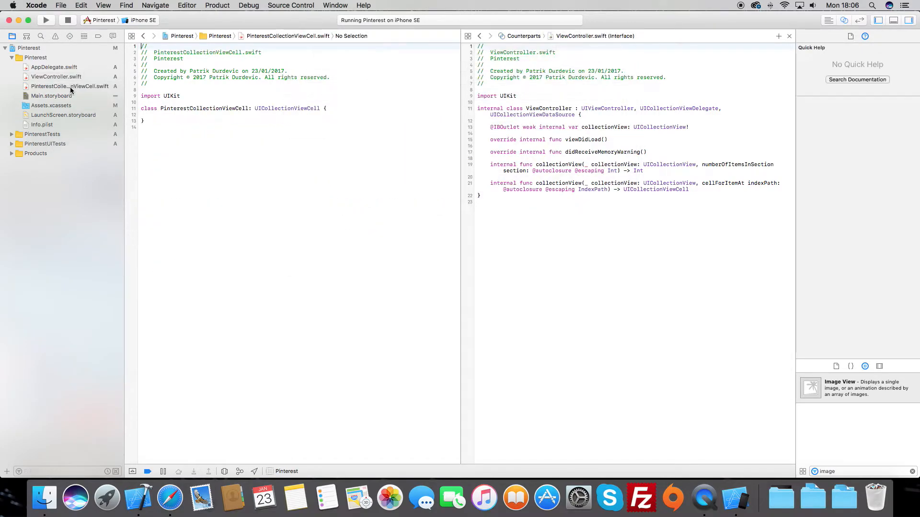
left_click(51, 96)
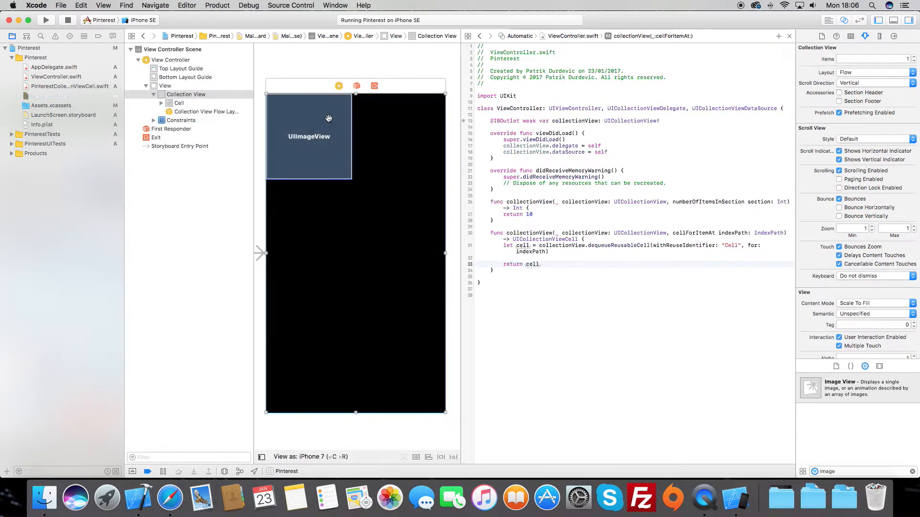
- Set the storyboard cell's custom class to PinterestCollectionViewCell
left_click(179, 104)
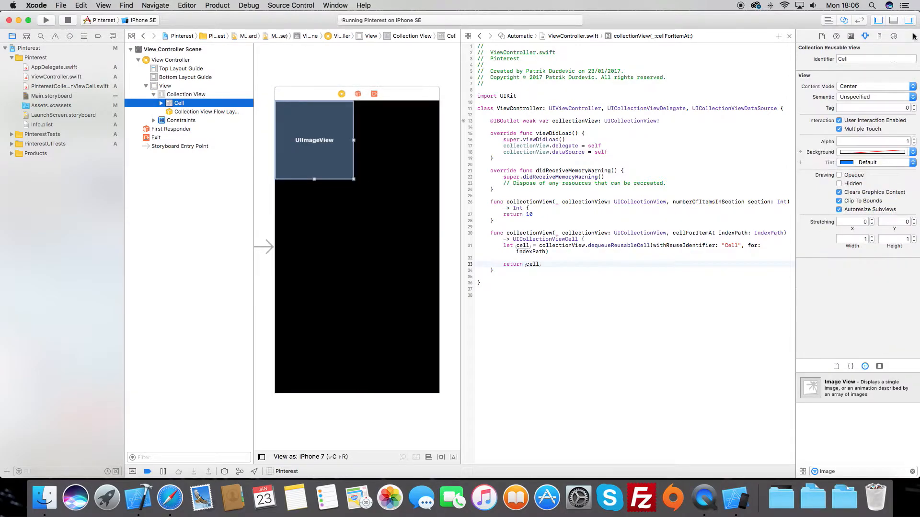
left_click(850, 36)
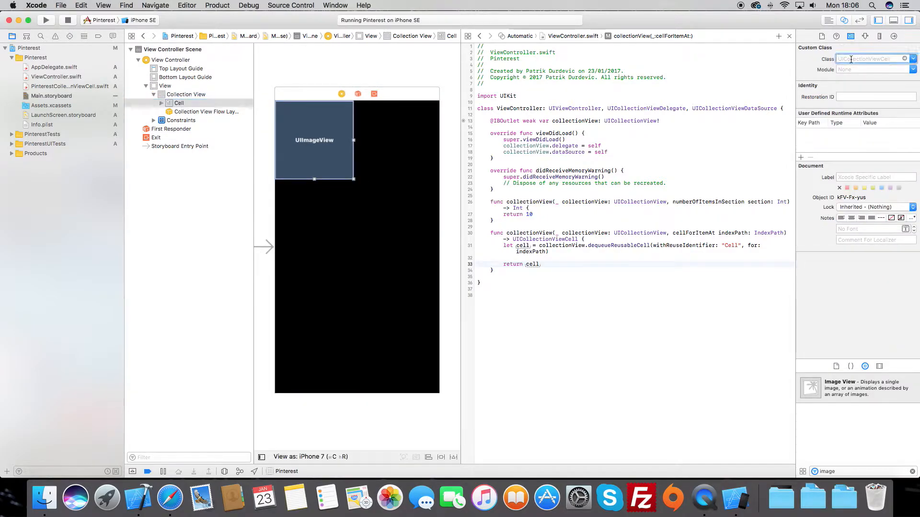
type("PinterestCollectionViewC")
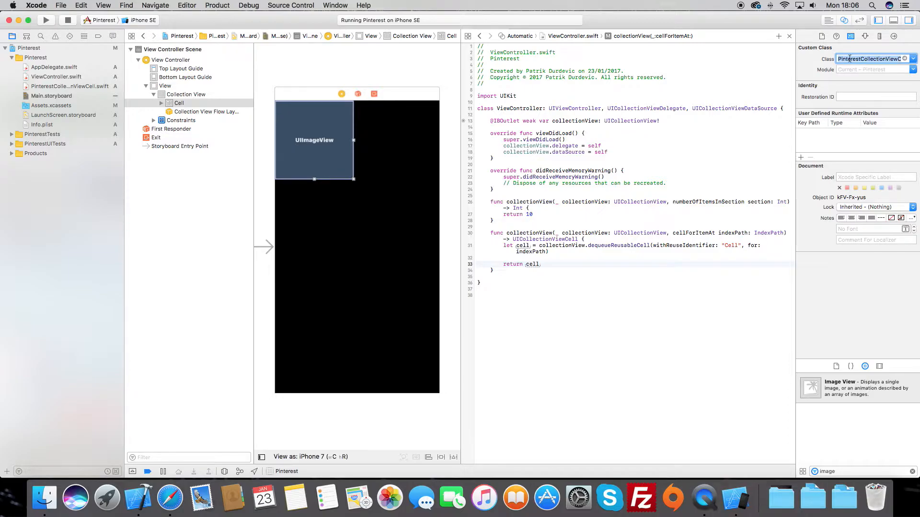
left_click(313, 139)
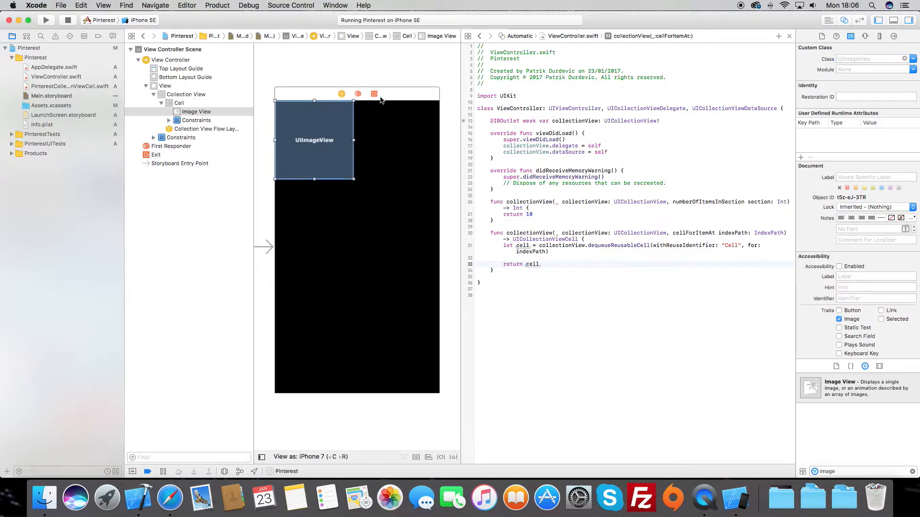
- Connect the cell's image view to a photoView outlet in PinterestCollectionViewCell.swift
left_click(518, 36)
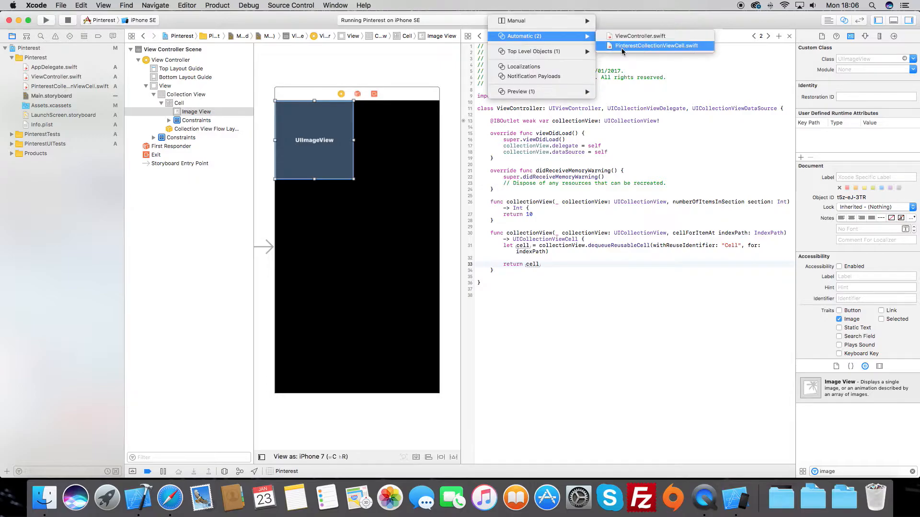
left_click(656, 46)
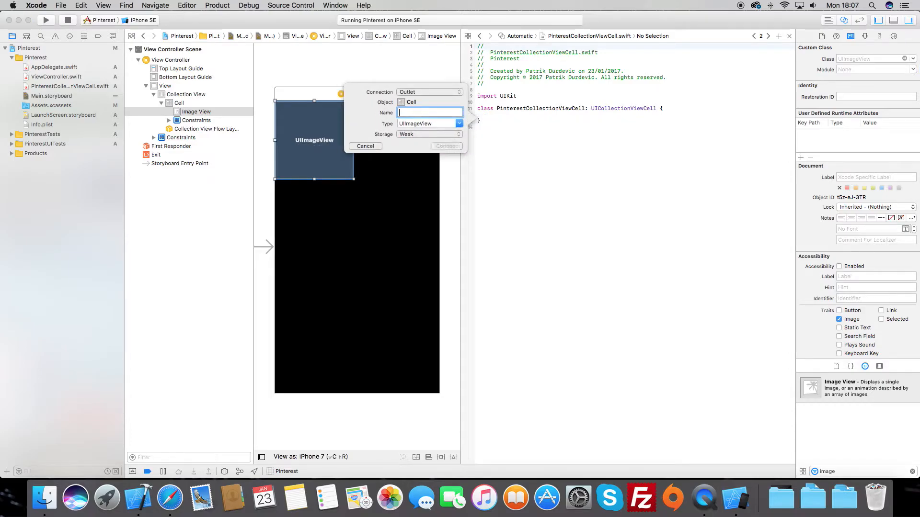
type("photoView")
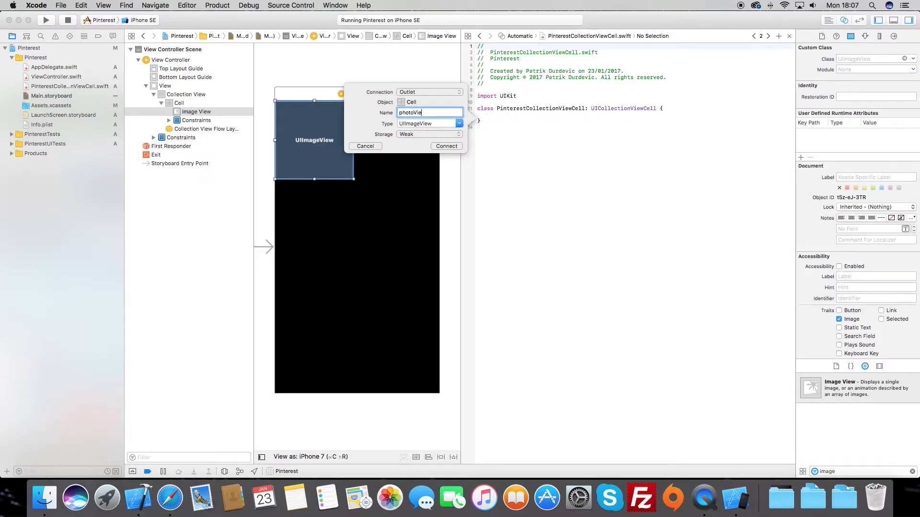
left_click(446, 146)
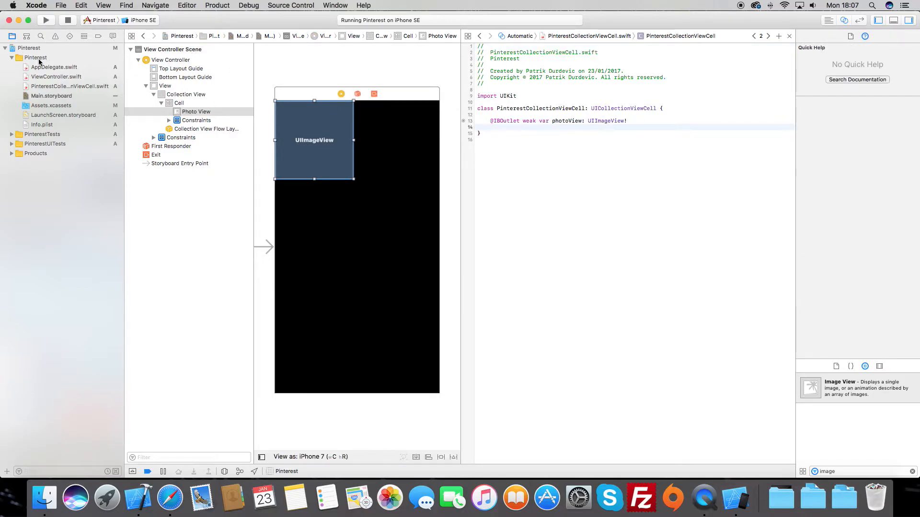
left_click(57, 76)
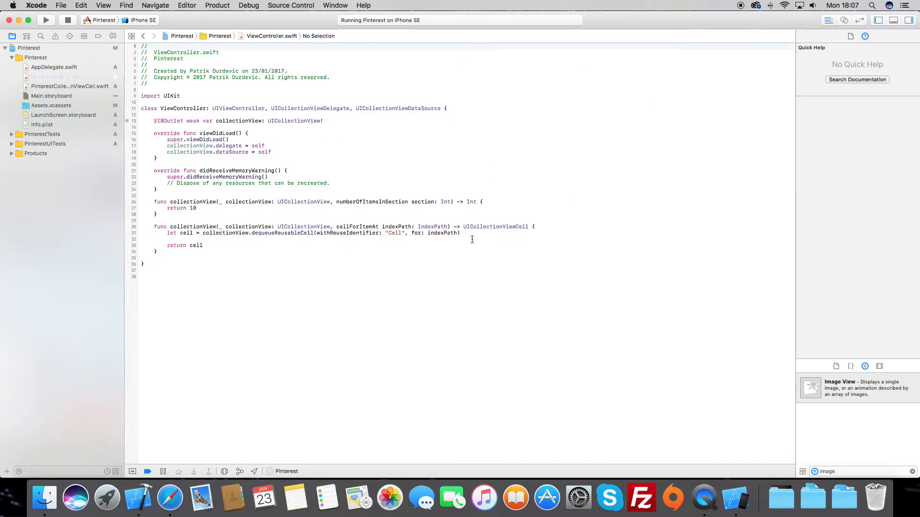
- Cast the dequeued cell as PinterestCollectionViewCell in cellForItemAt
type("as")
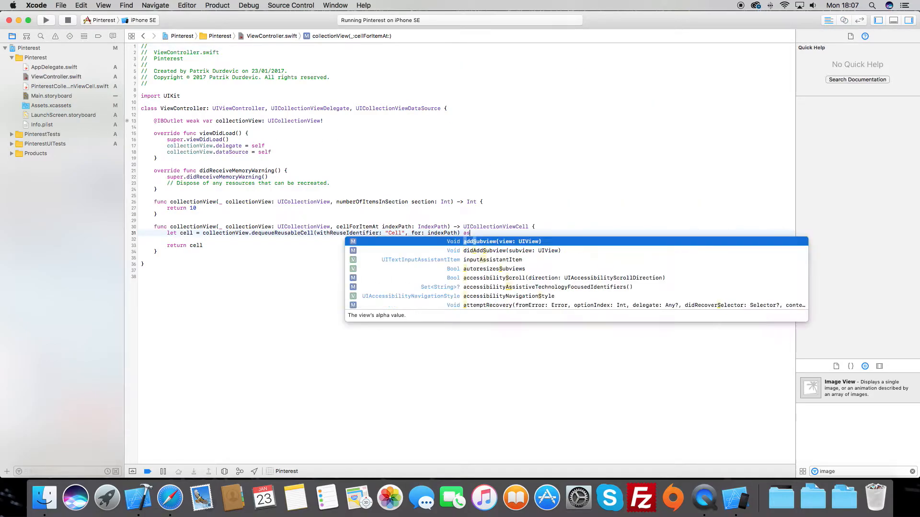
type("PinterestCollectionViewCell")
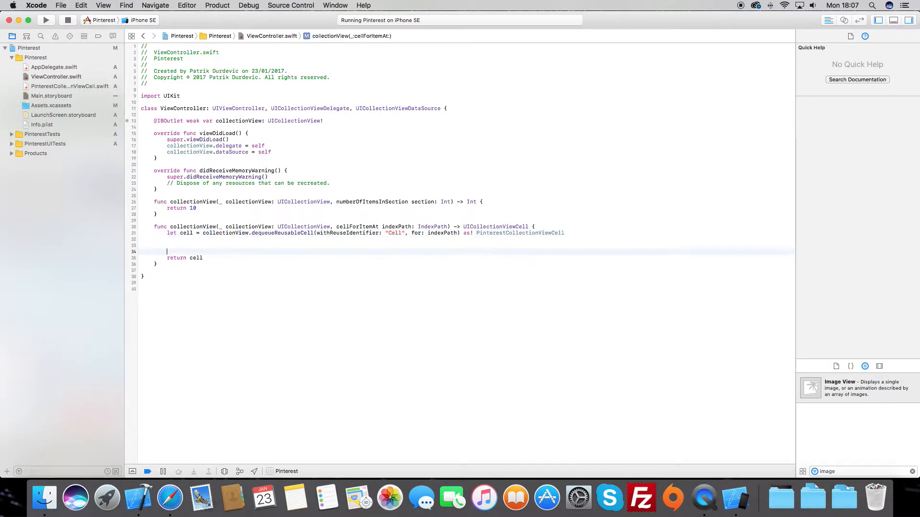
type("cell.photoView.image")
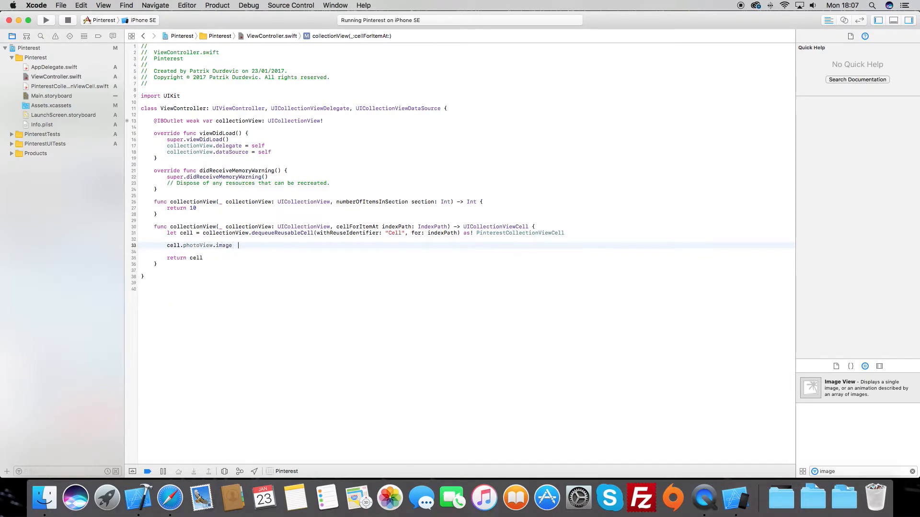
- Set cell.photoView.image to UIImage(named: "Photo#" + String(indexPath.row))
type("= UIImage(named: \"")
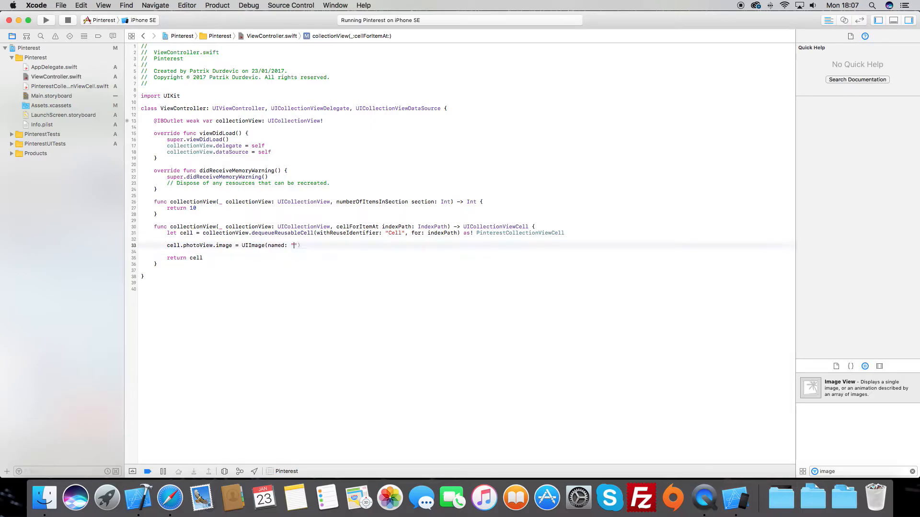
type("Photo#")
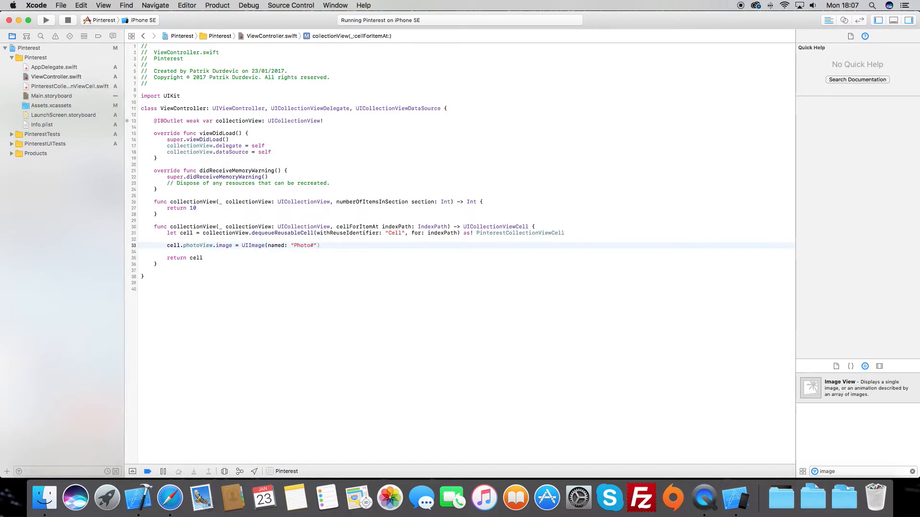
type("+")
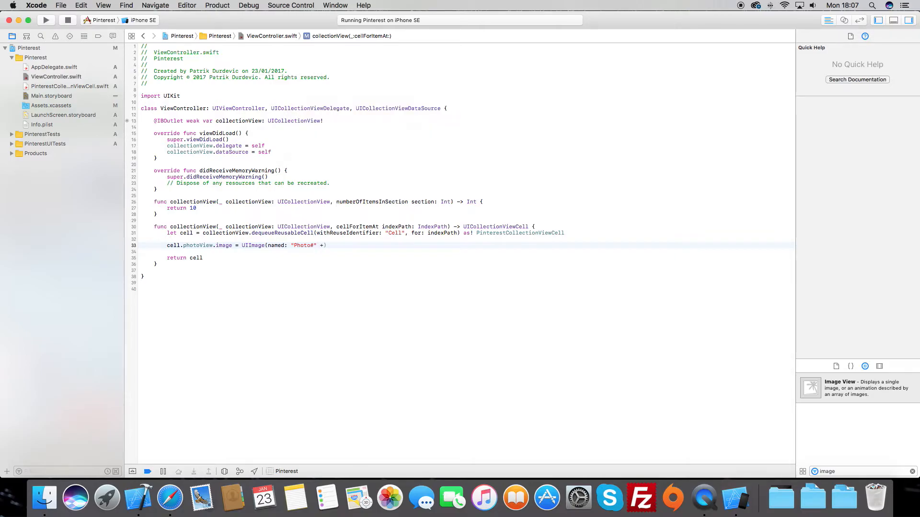
type("String(indexPath.ro")
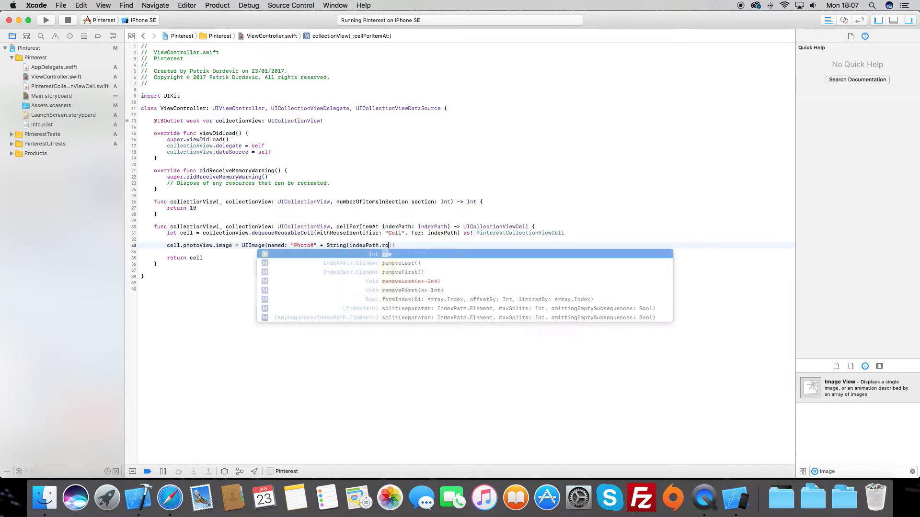
key("Return")
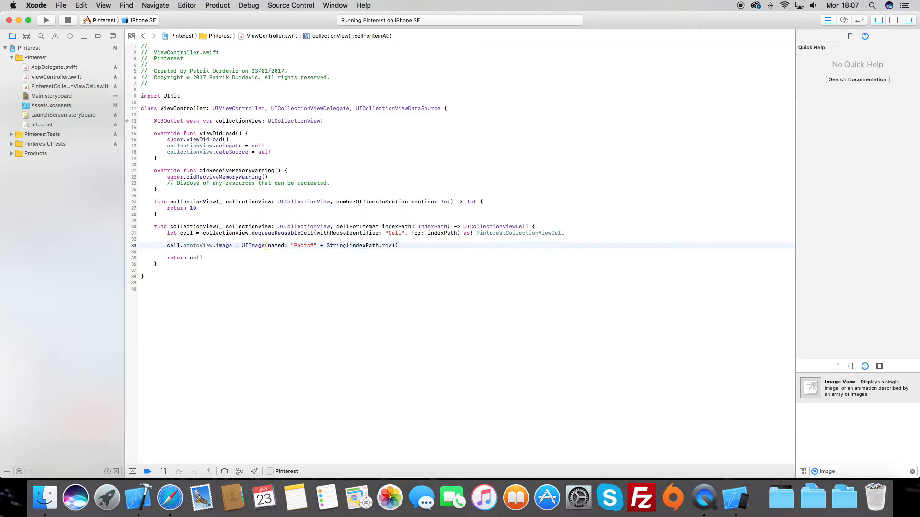
mouse_move(178, 444)
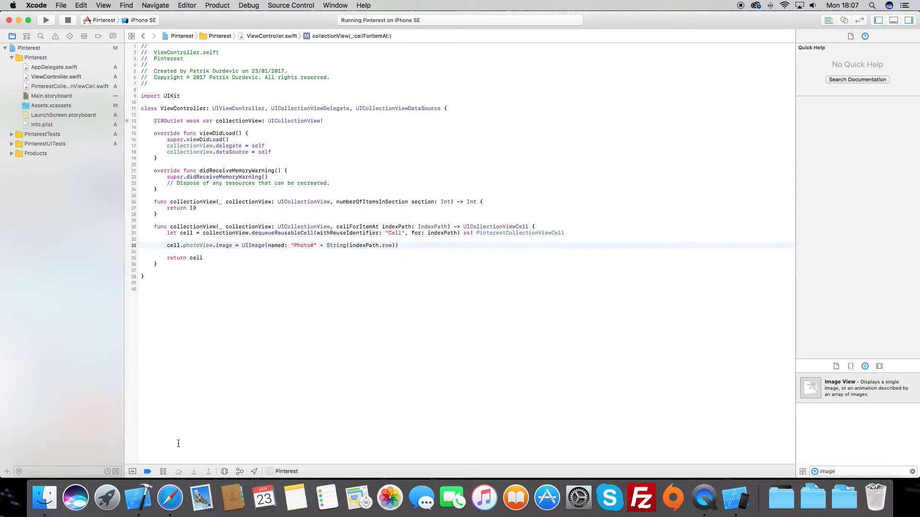
left_click(169, 498)
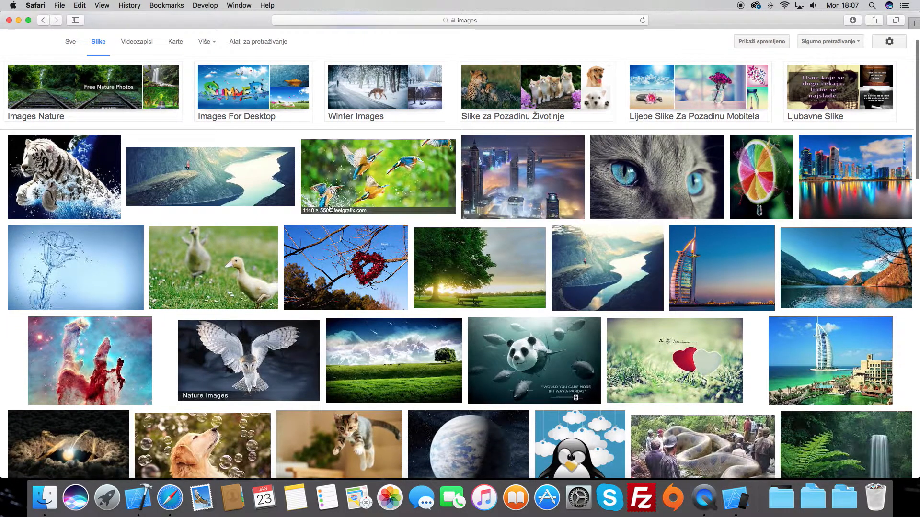
mouse_move(223, 165)
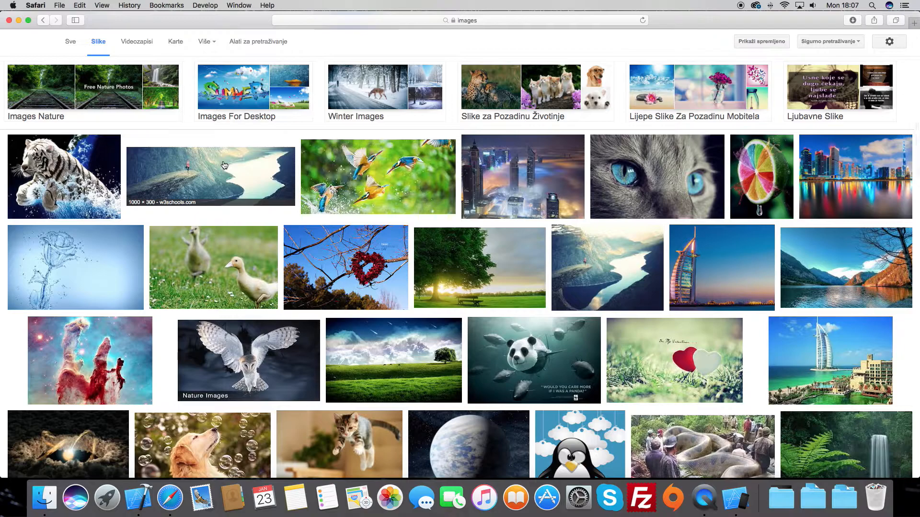
mouse_move(203, 166)
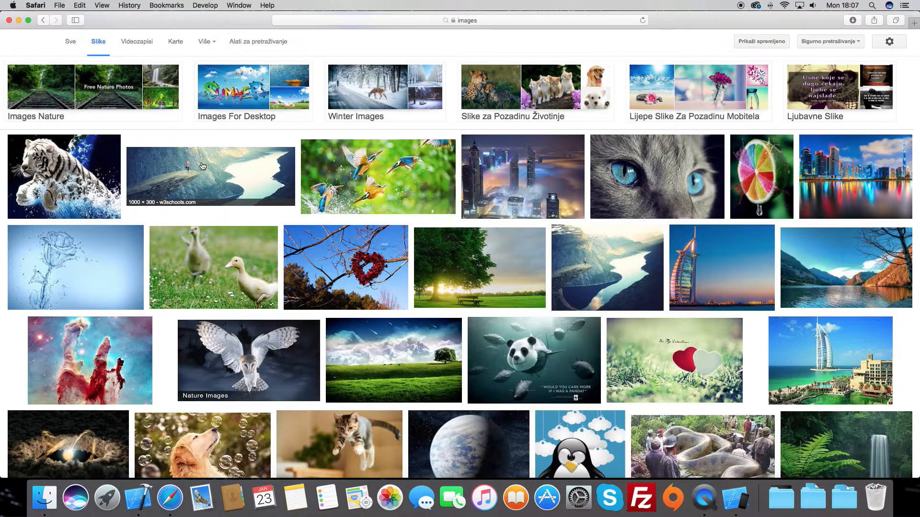
mouse_move(348, 154)
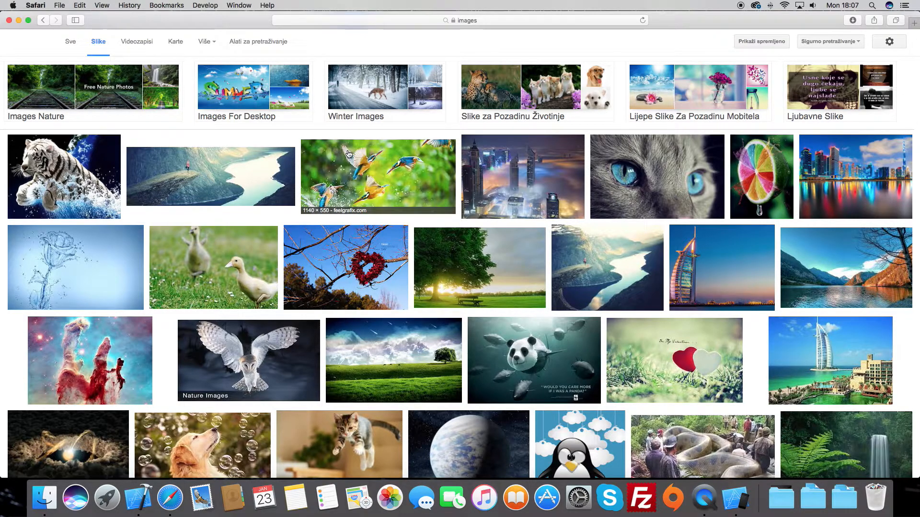
mouse_move(350, 196)
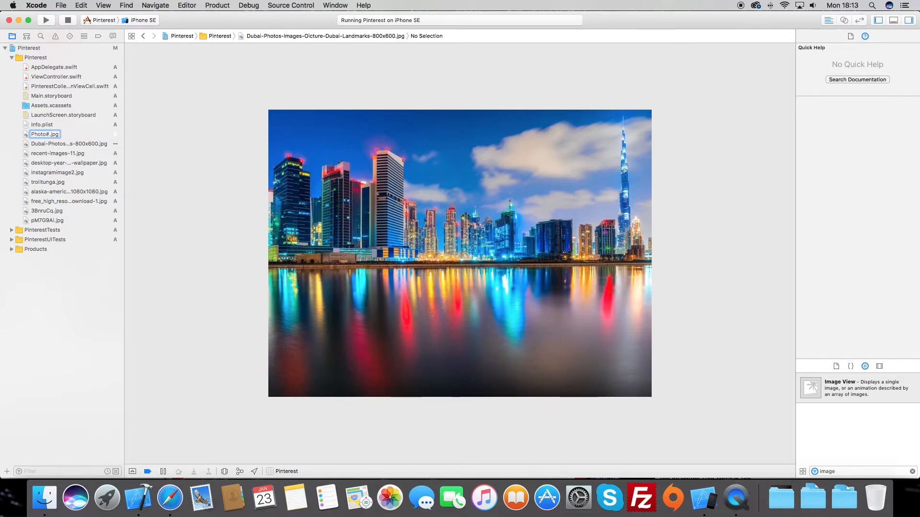
- Rename the added images to Photo#0–Photo#9.jpg and gather them into a new 'Photo' group
left_click(57, 153)
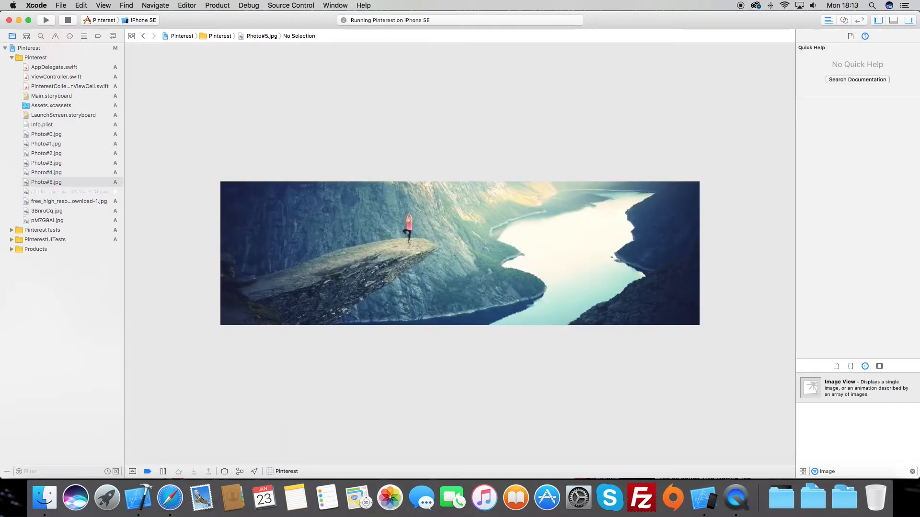
left_click(69, 201)
type("Photo#7")
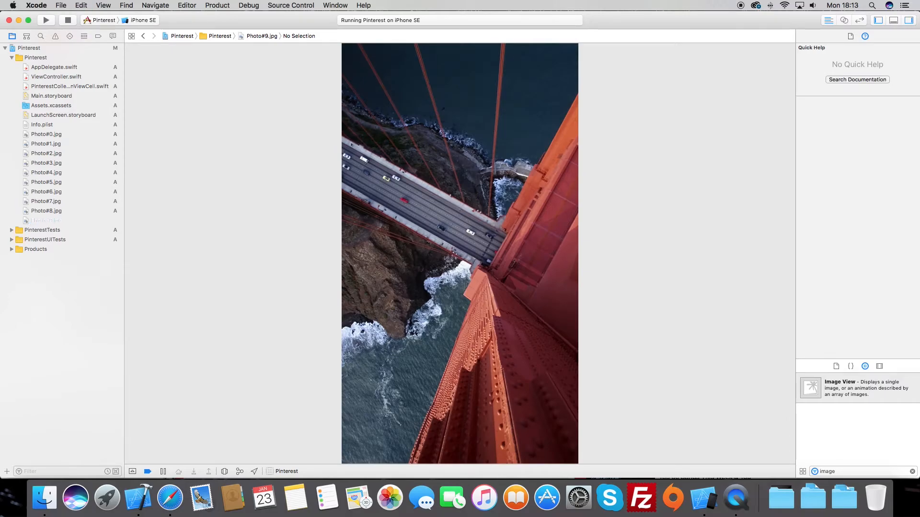
right_click(42, 125)
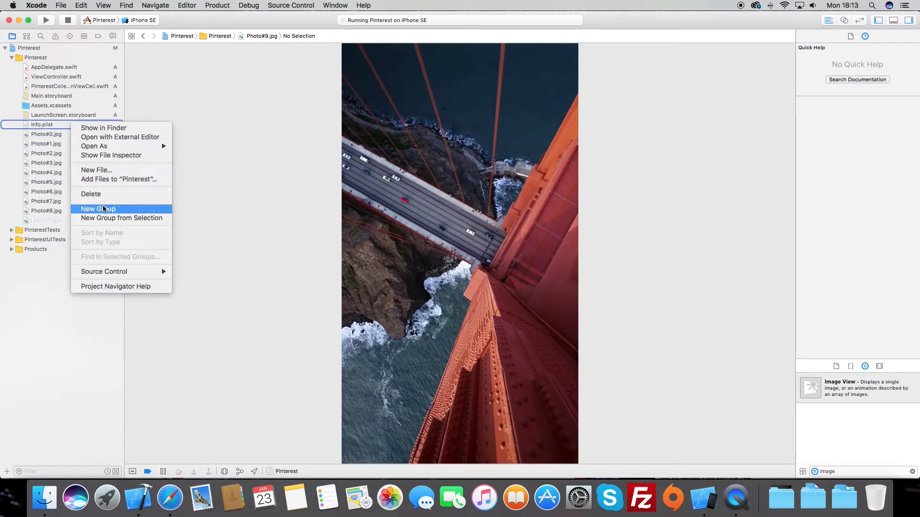
left_click(97, 209)
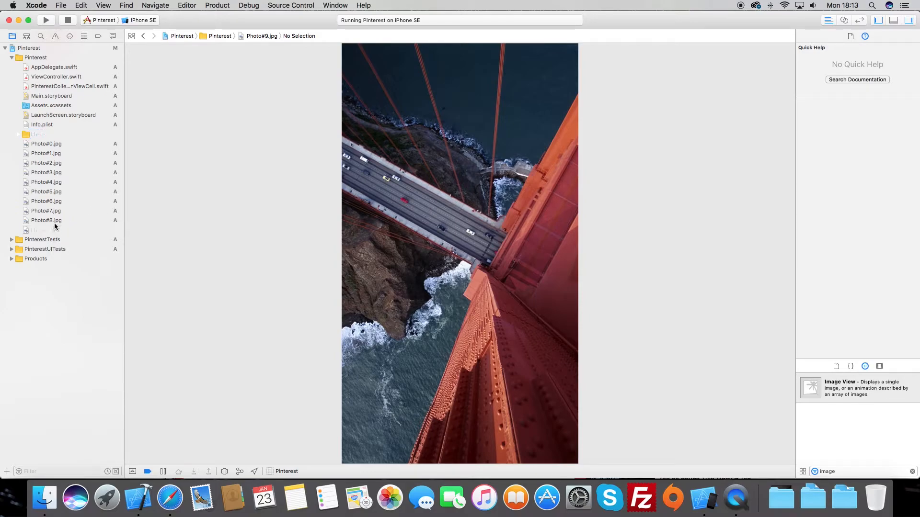
mouse_move(64, 181)
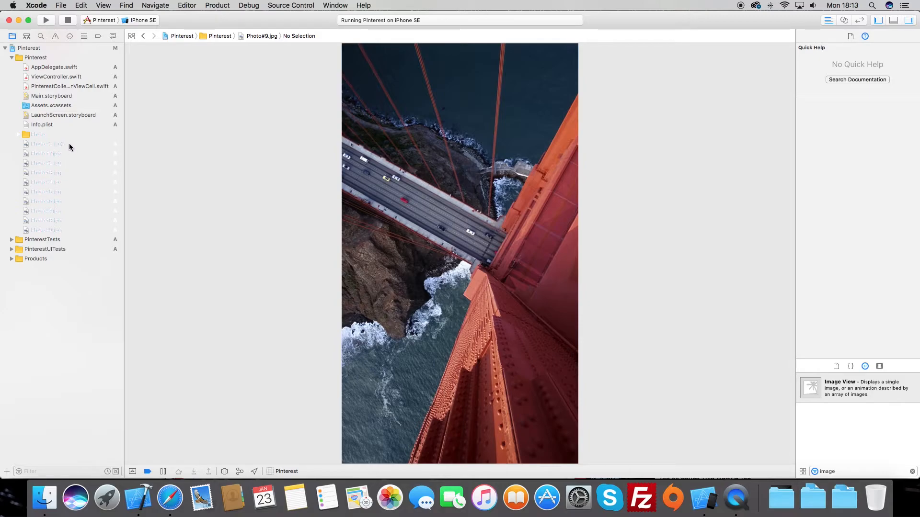
mouse_move(63, 136)
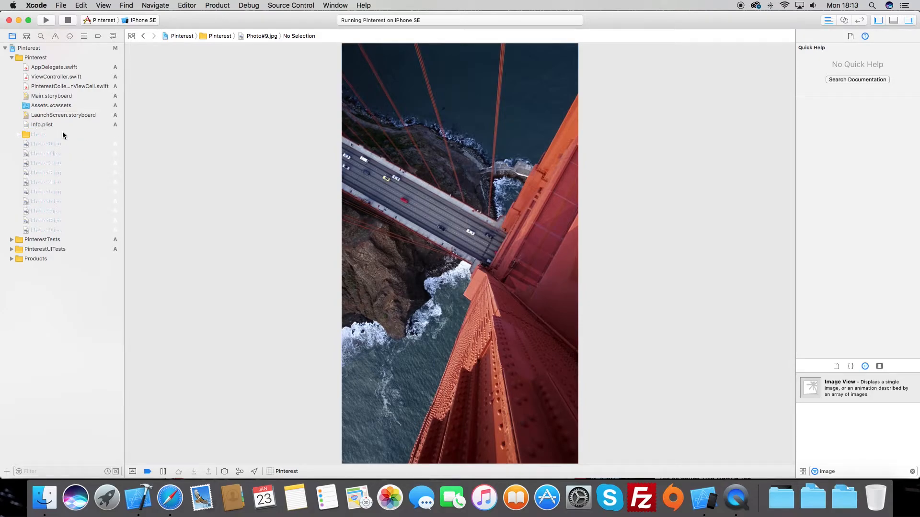
left_click(18, 133)
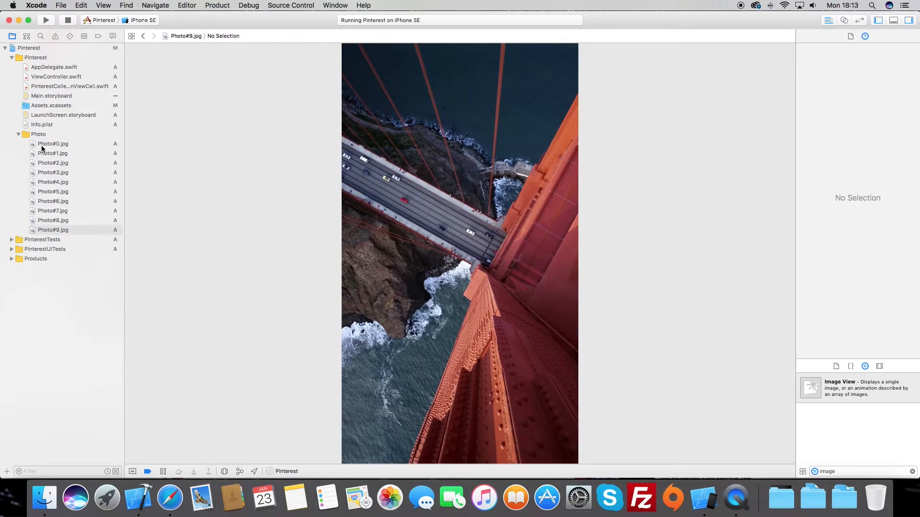
left_click(19, 133)
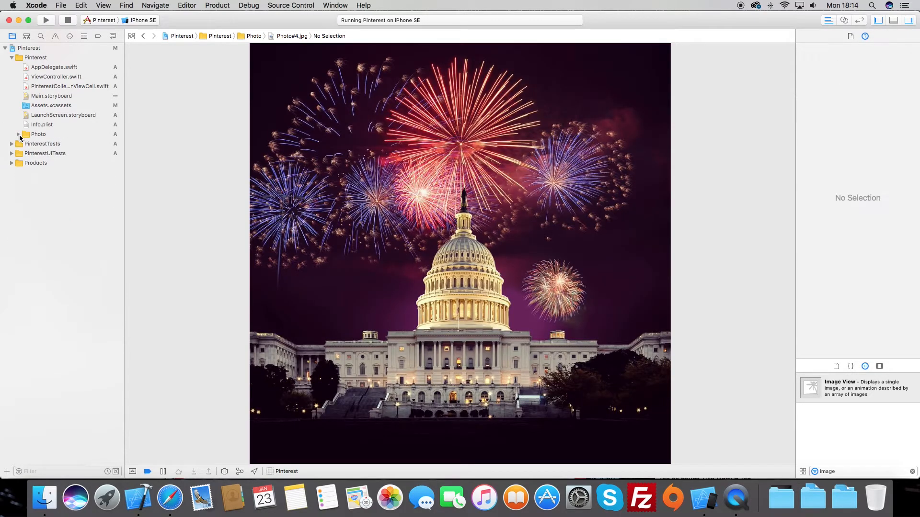
mouse_move(13, 506)
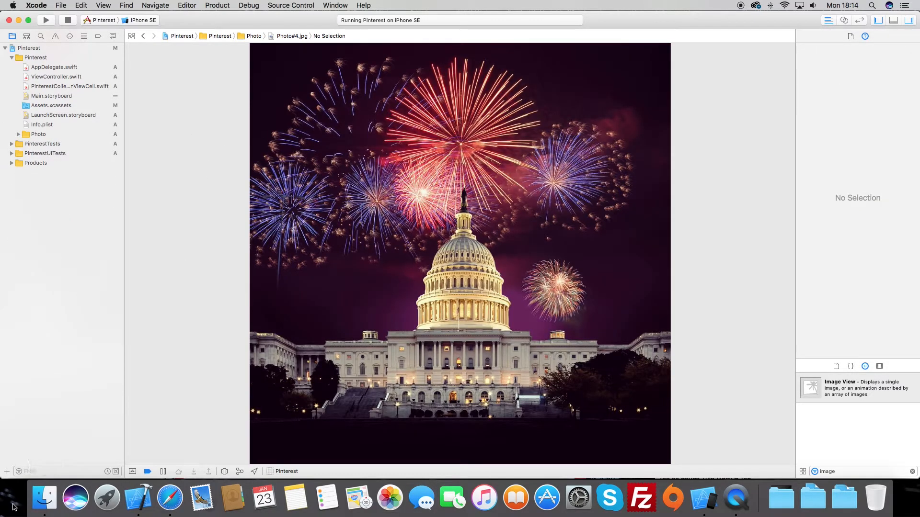
- Reopen ViewController.swift in the editor from the Project navigator
left_click(64, 115)
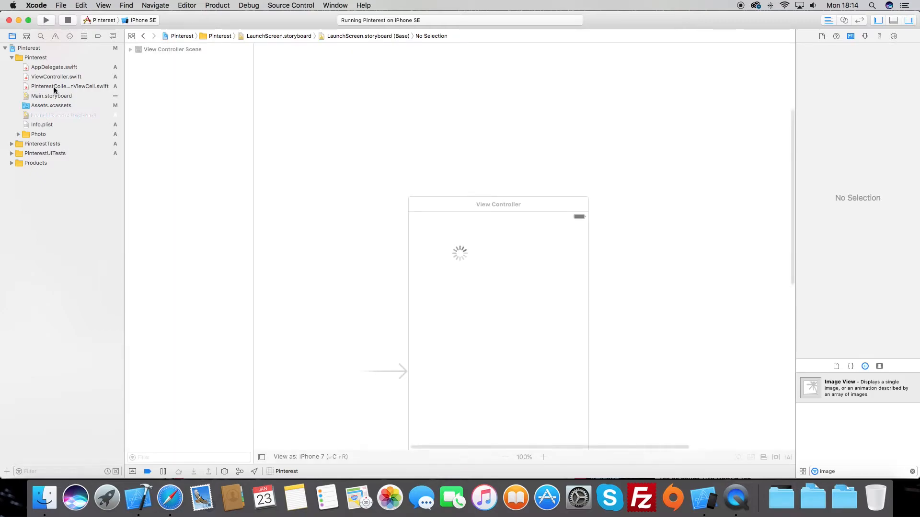
left_click(55, 77)
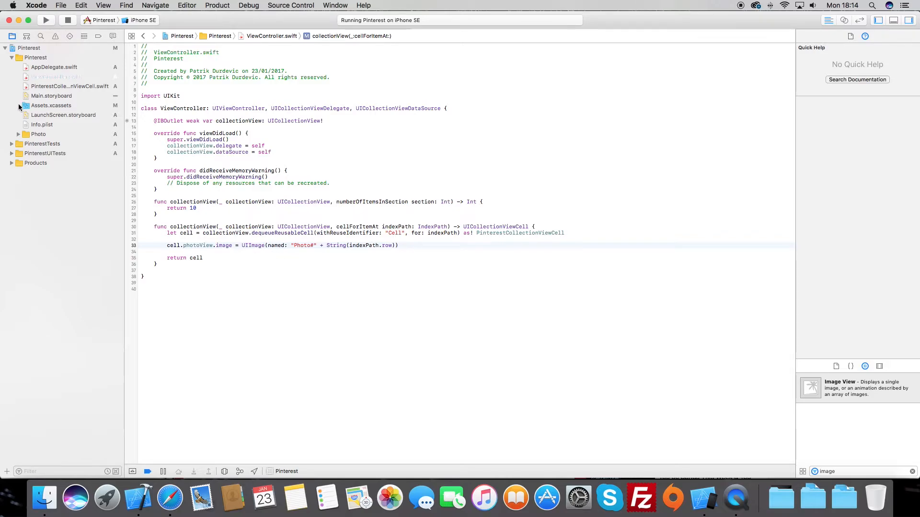
- Set the flow layout itemSize to CGSize of (self.view.frame.width - 10) / 2 for width and height
left_click(283, 152)
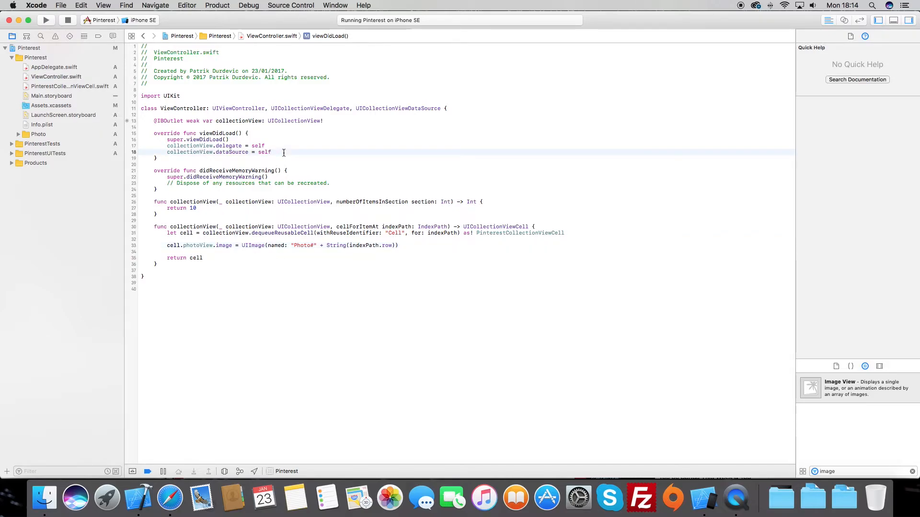
type("cell")
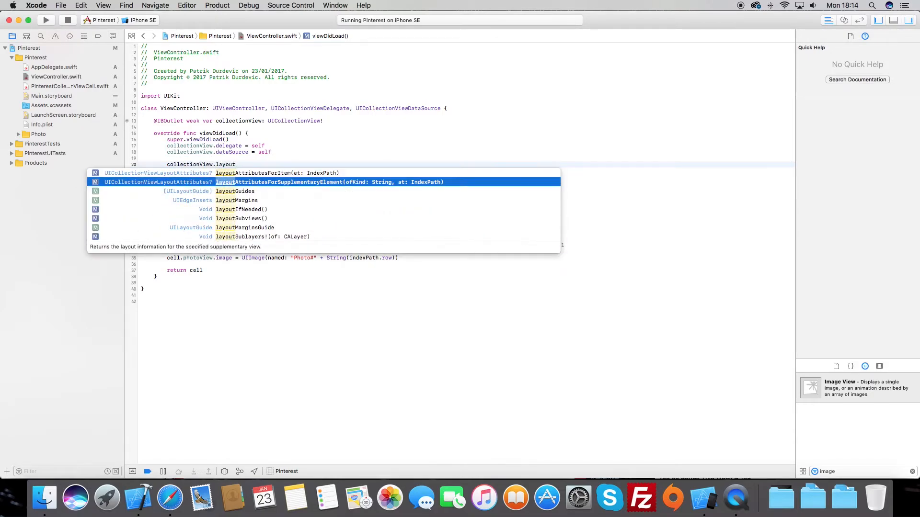
scroll("down", 3)
type("collectionViewL")
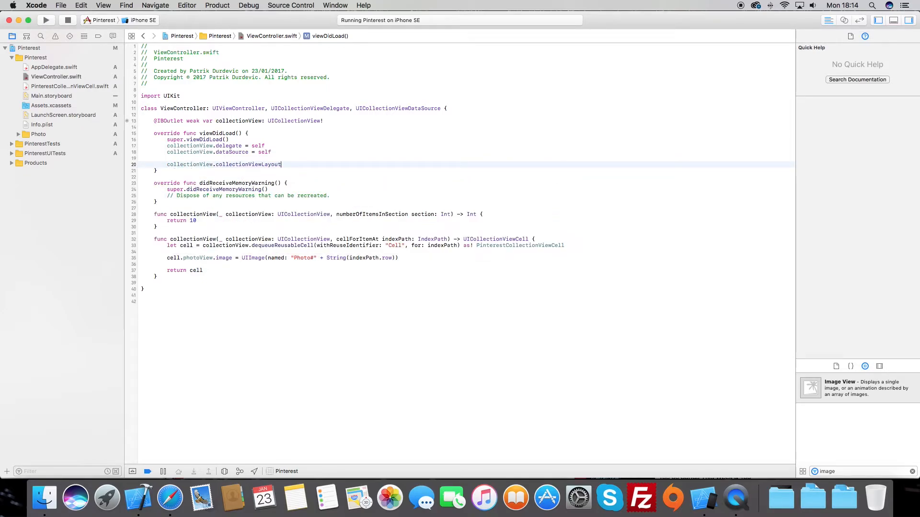
type("as! UICollectionViewFlowLayout)")
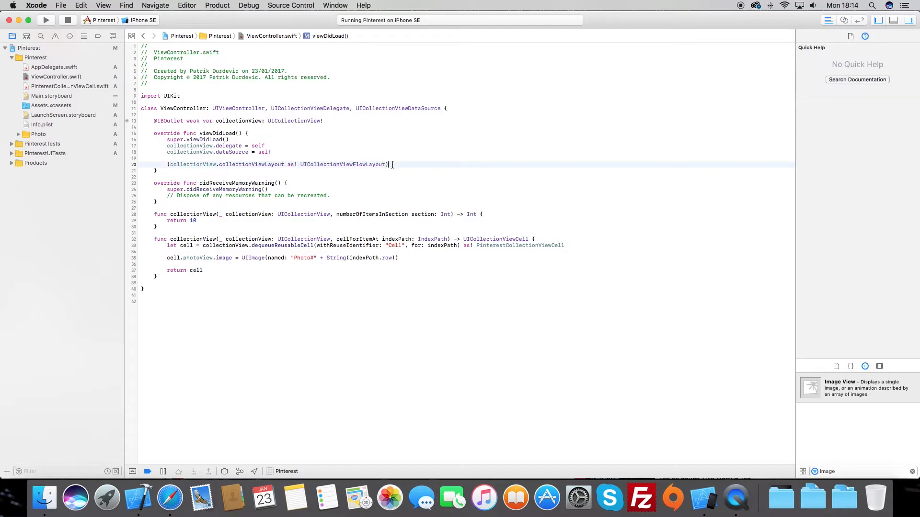
type(".itemSize =")
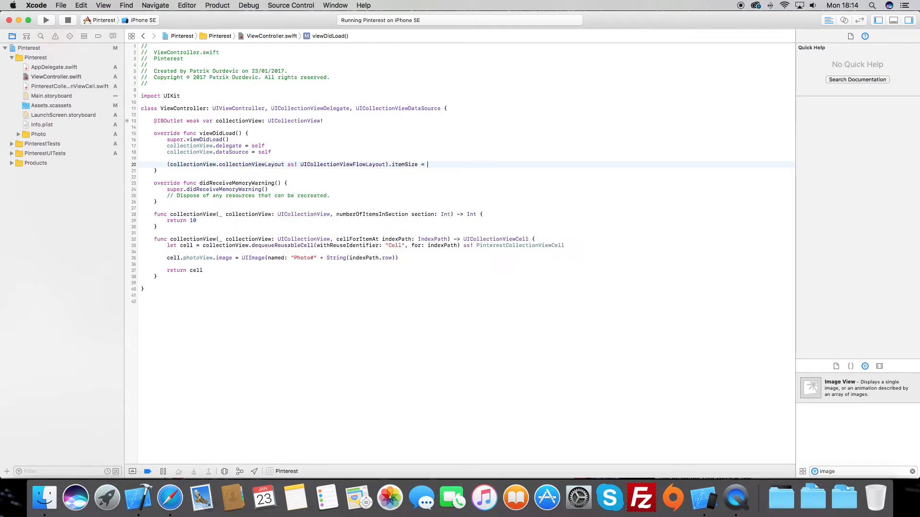
type("CG")
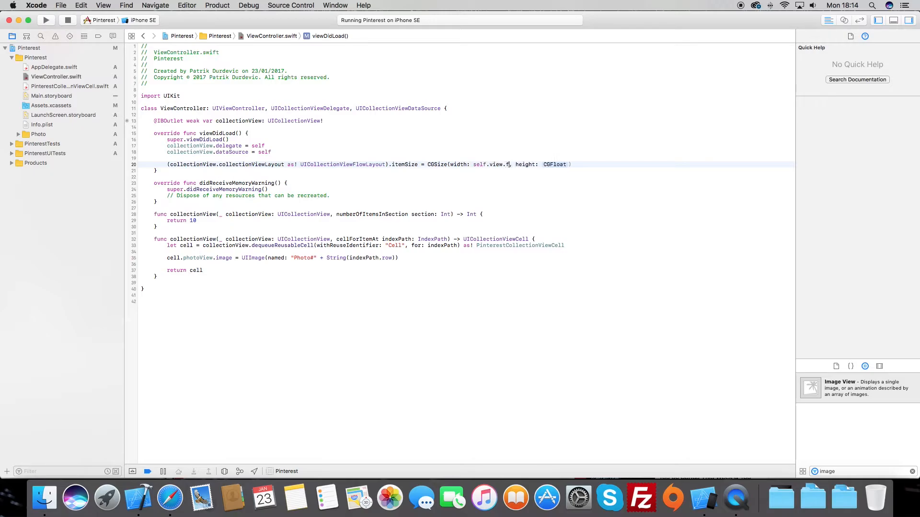
type("frame.width - 10)")
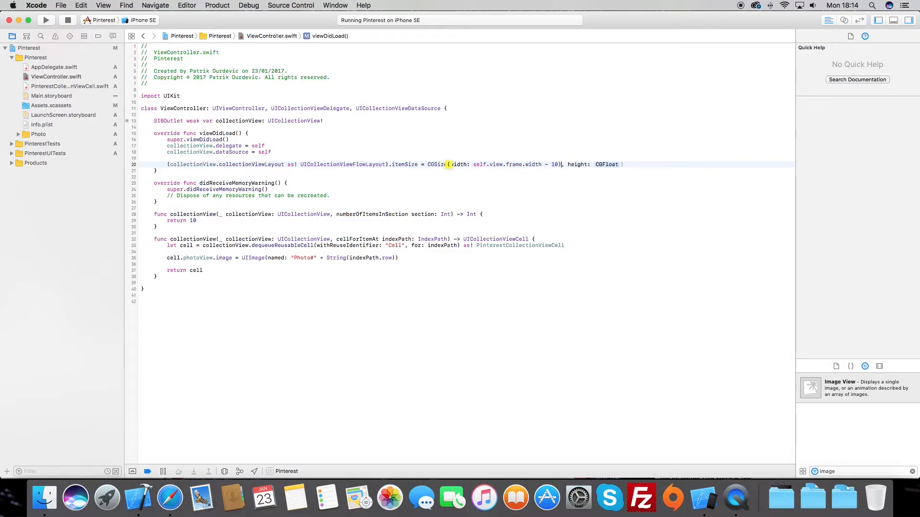
type("/ 2")
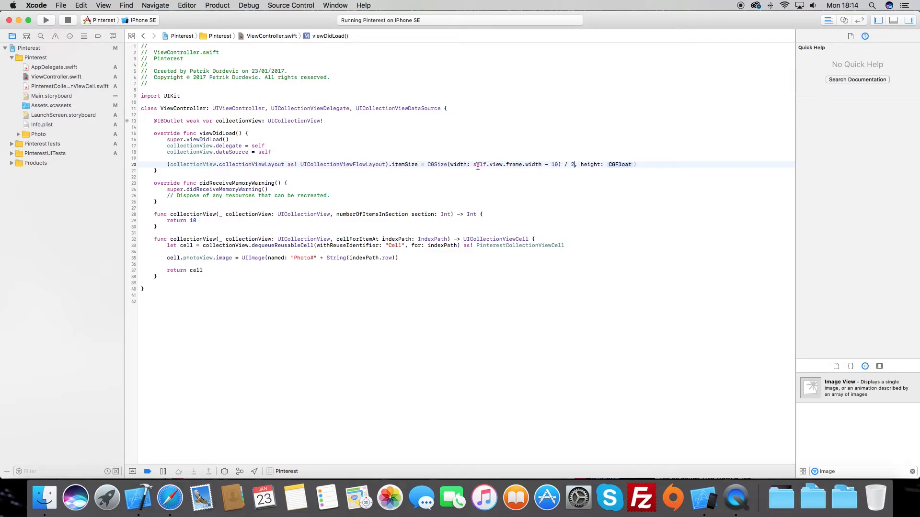
left_click(481, 164)
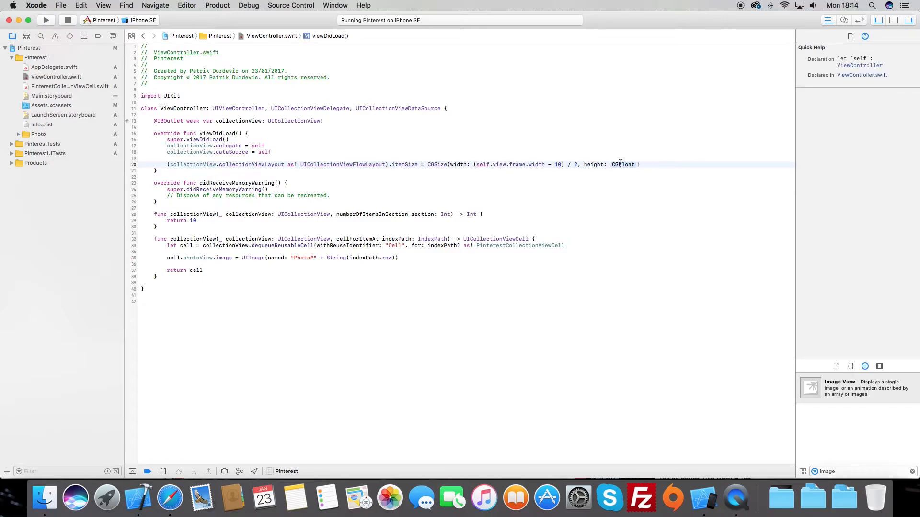
type("(self.view.frame.width - 10")
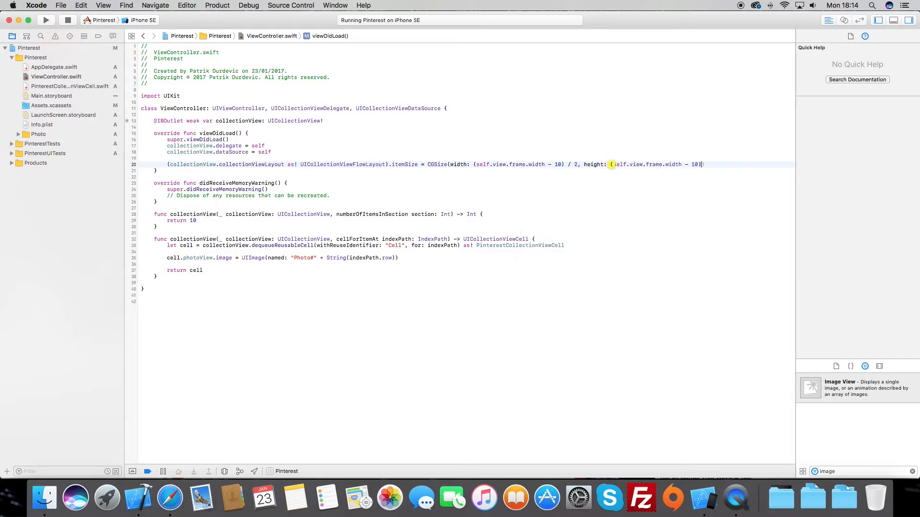
type("/ 2")
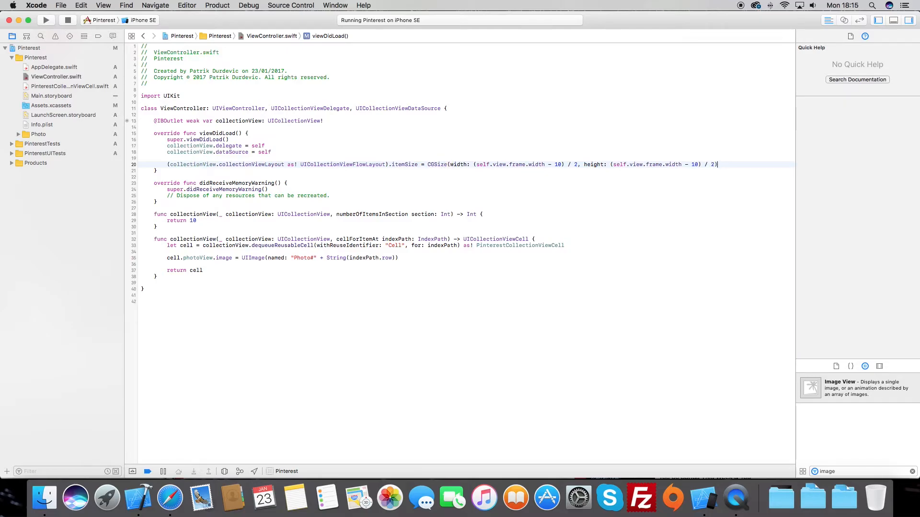
- Rebuild and run the Pinterest app on the iPhone SE simulator
left_click(45, 20)
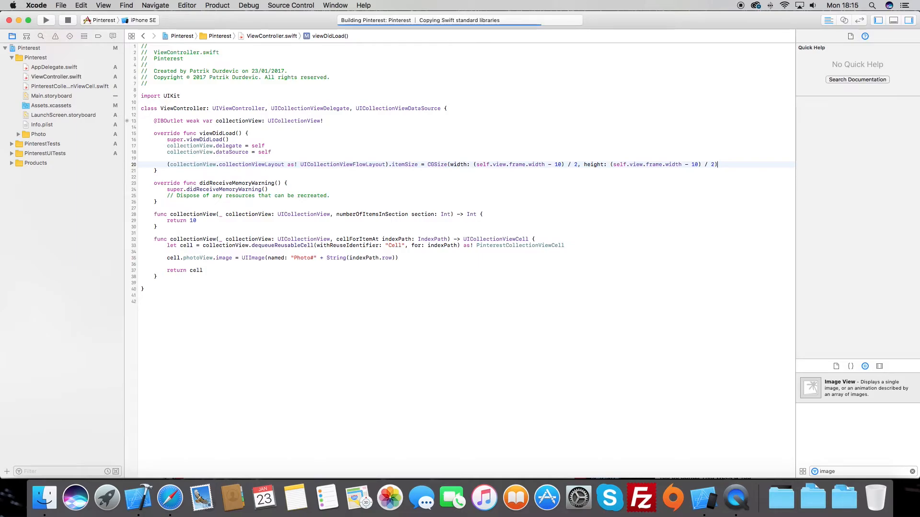
left_click(46, 20)
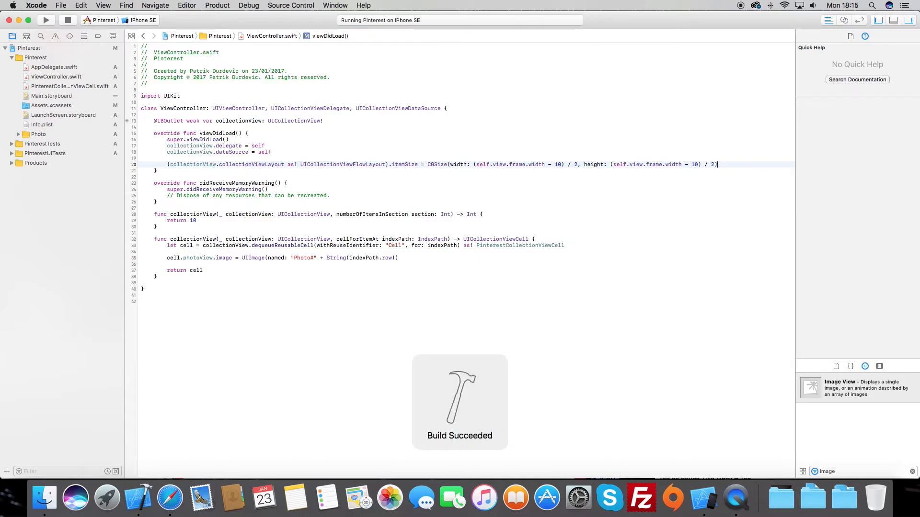
left_click(53, 96)
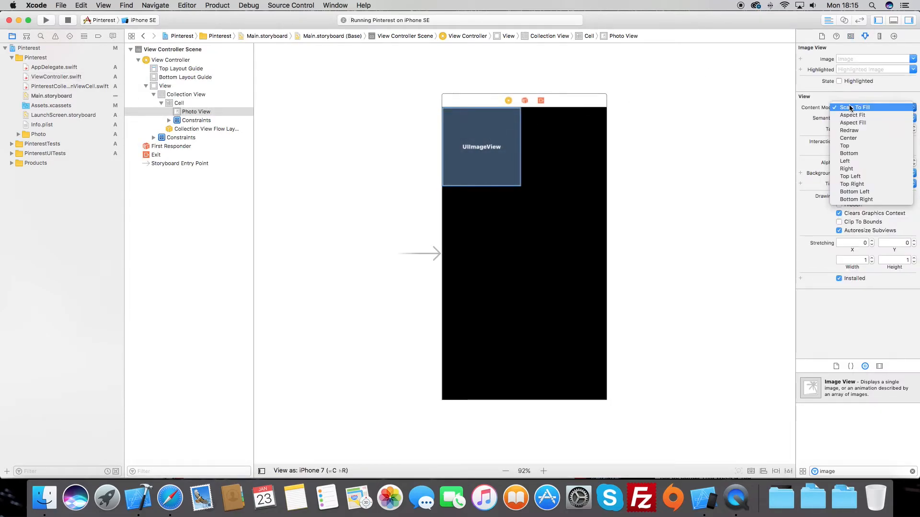
mouse_move(851, 115)
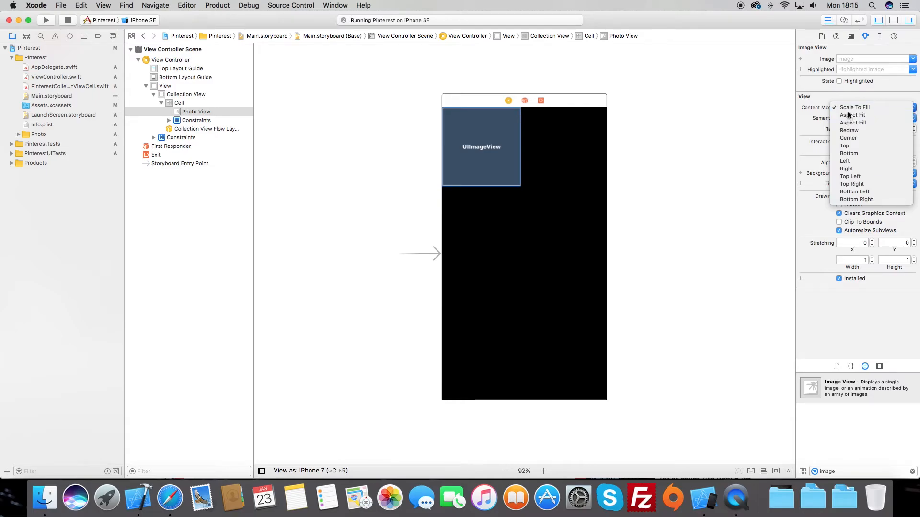
- Set the Photo View's Content Mode to Aspect Fit and rerun the app
left_click(852, 115)
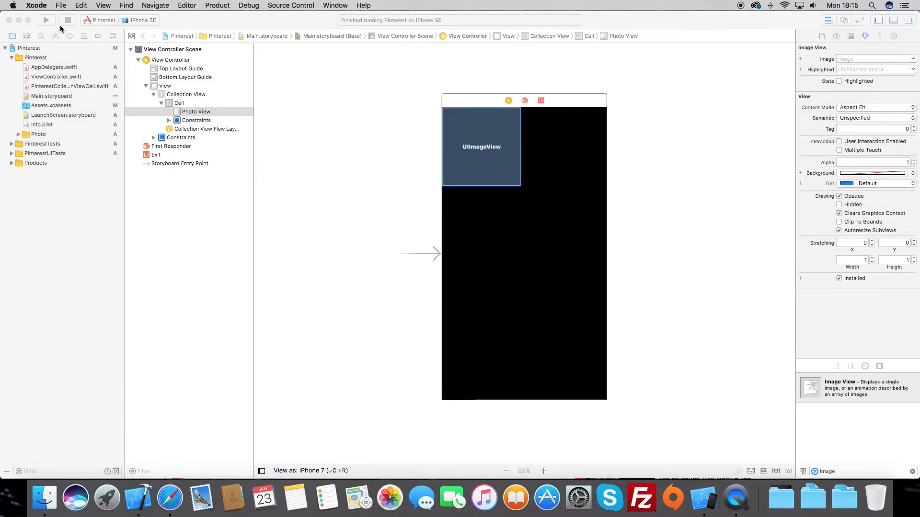
left_click(46, 20)
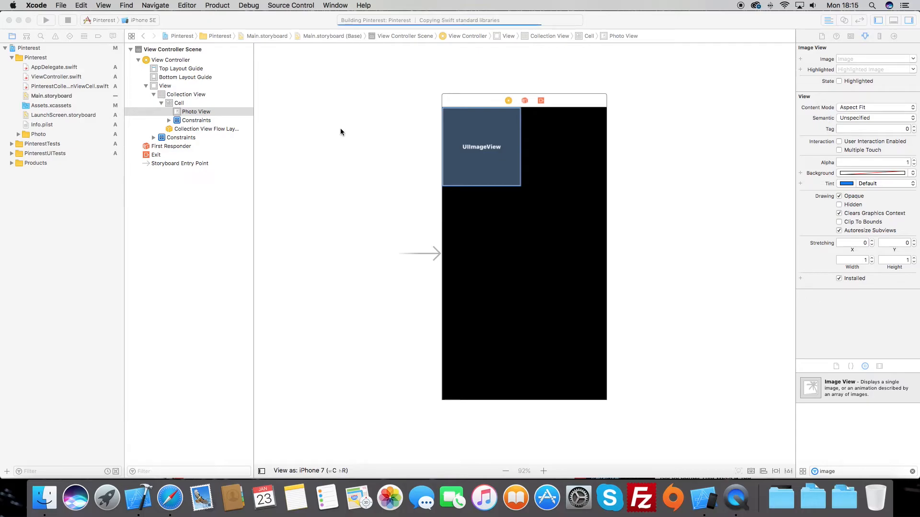
left_click(46, 20)
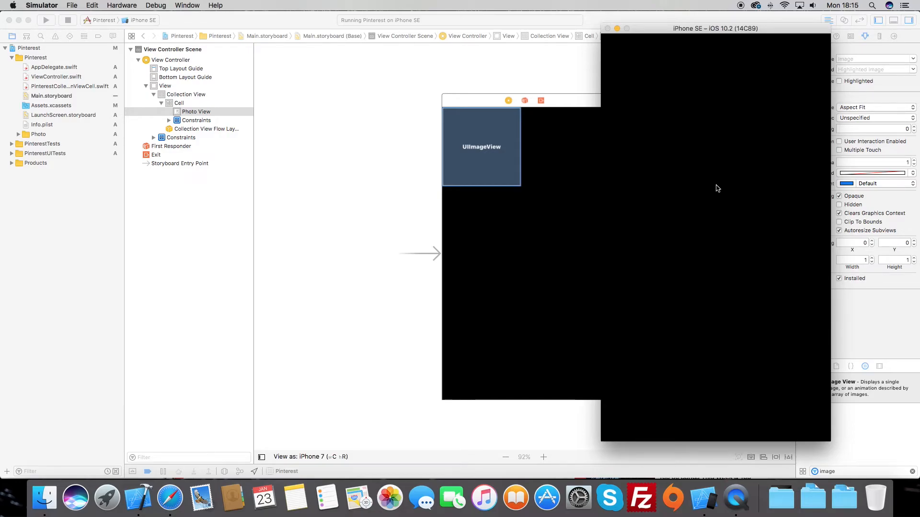
- Give the collection view cell a new background colour in the Attributes inspector
left_click(186, 94)
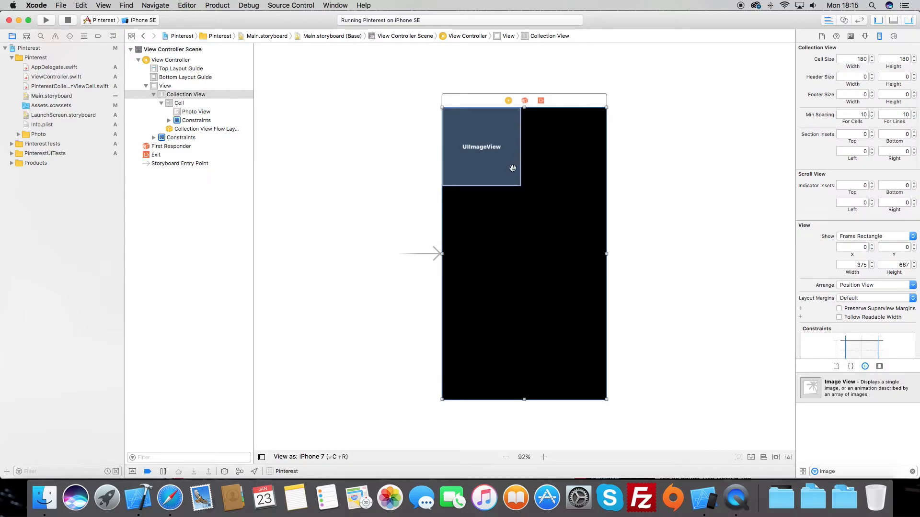
left_click(179, 103)
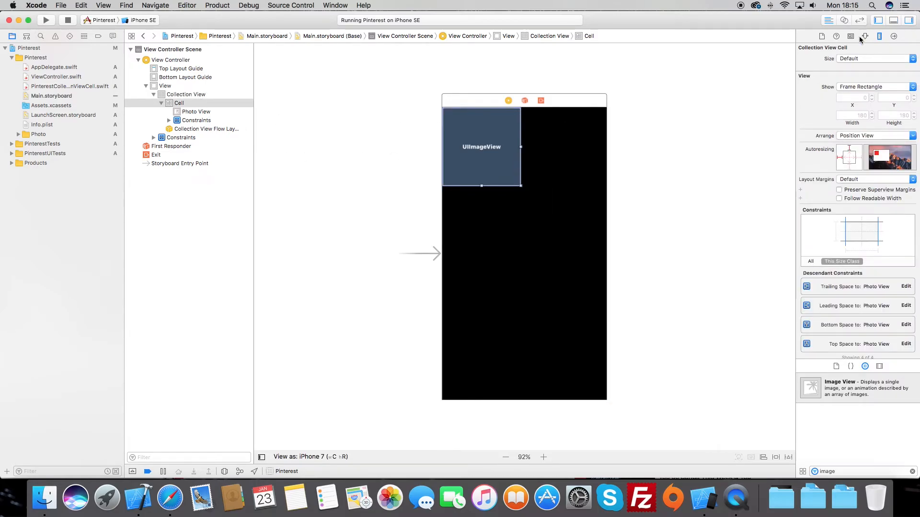
left_click(913, 141)
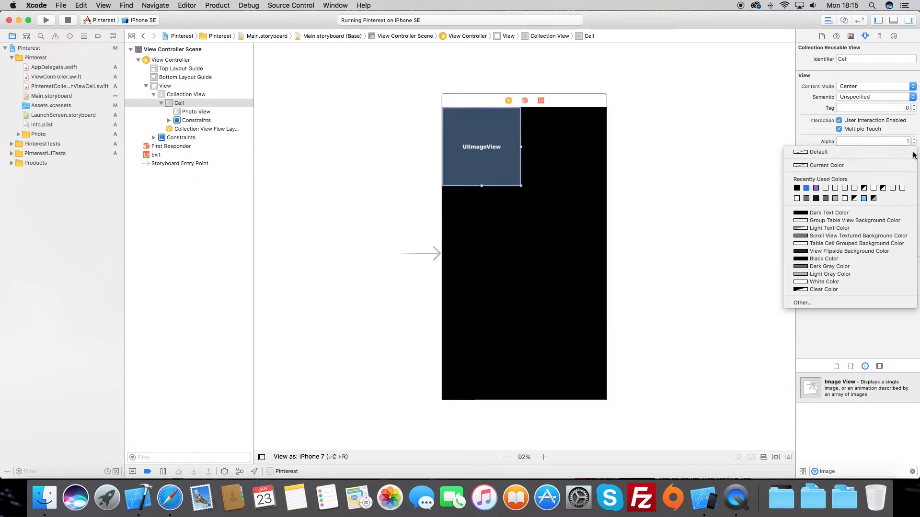
left_click(824, 282)
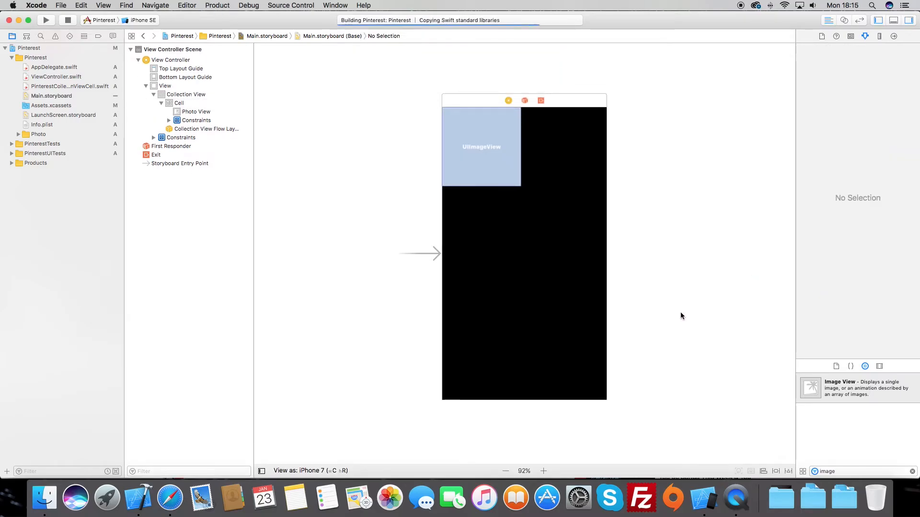
- Relaunch the app to see the two-column grid and expand the Photo group
left_click(46, 19)
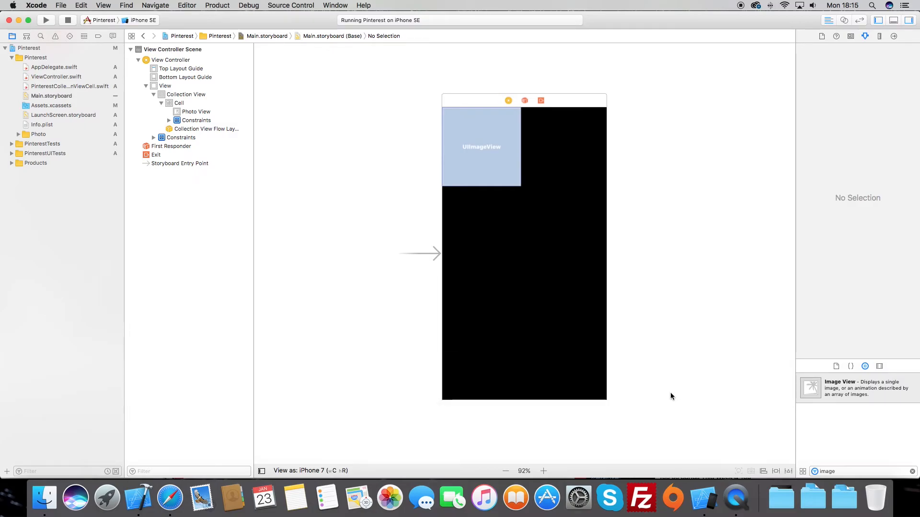
mouse_move(692, 398)
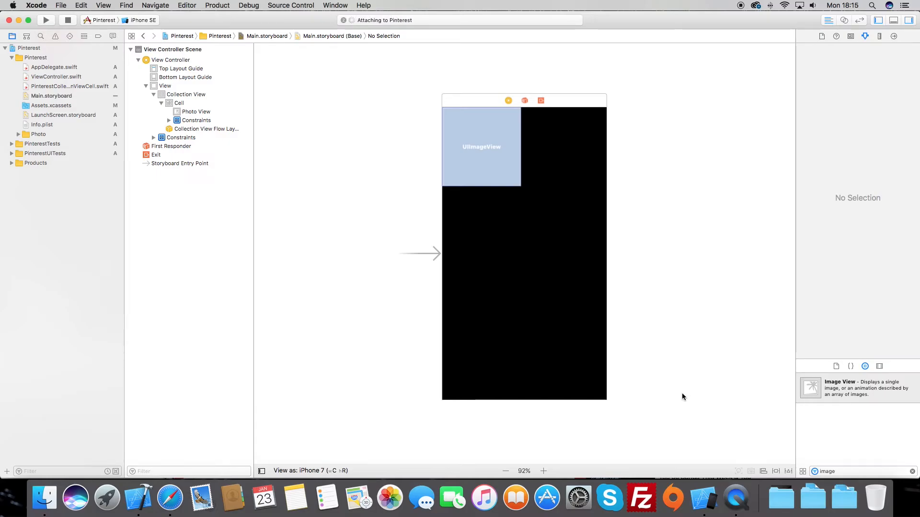
left_click(45, 19)
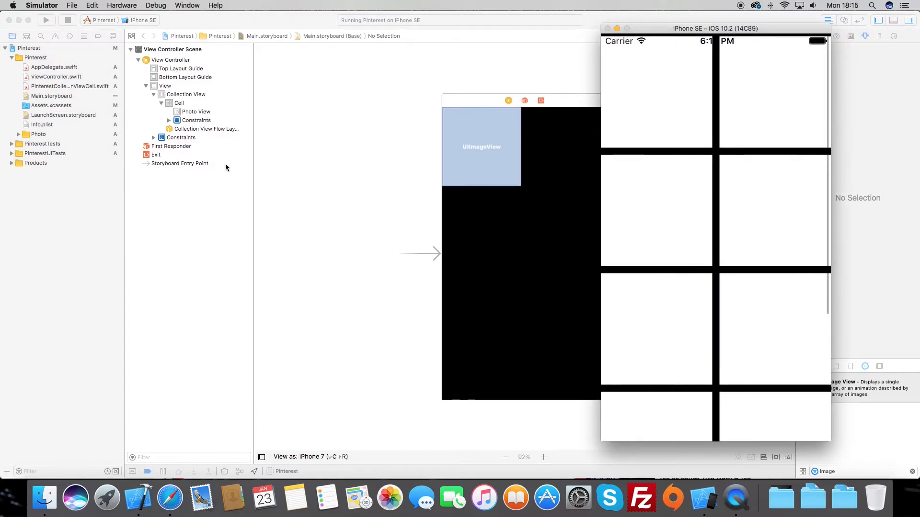
left_click(18, 133)
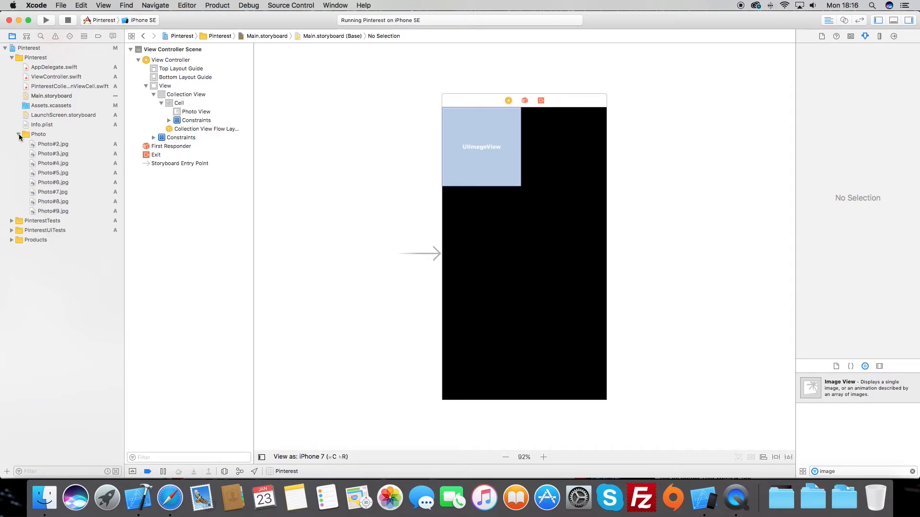
- Append ".jpg" to the Photo# image name built in cellForItemAt
left_click(52, 144)
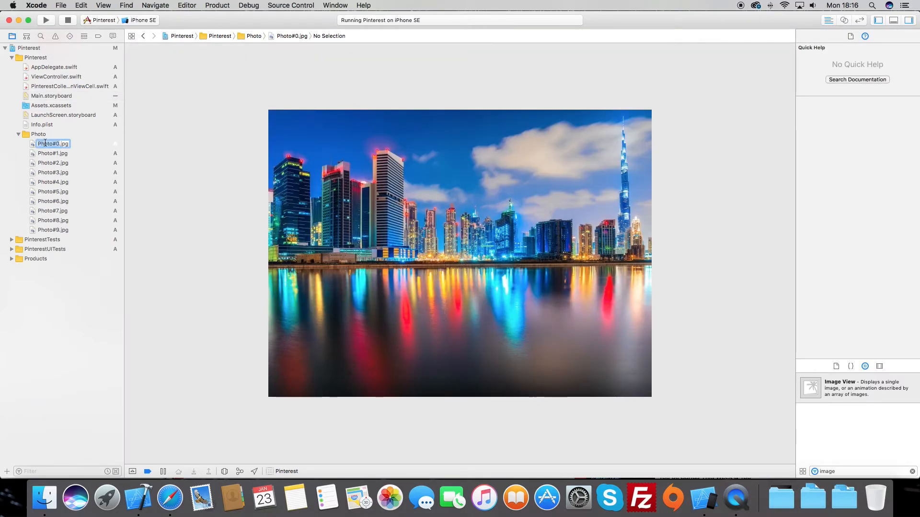
left_click(56, 76)
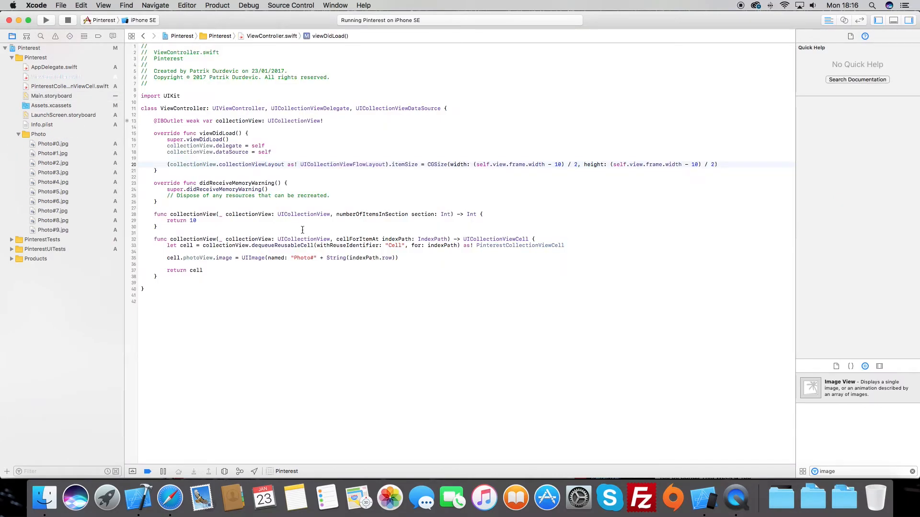
left_click(397, 257)
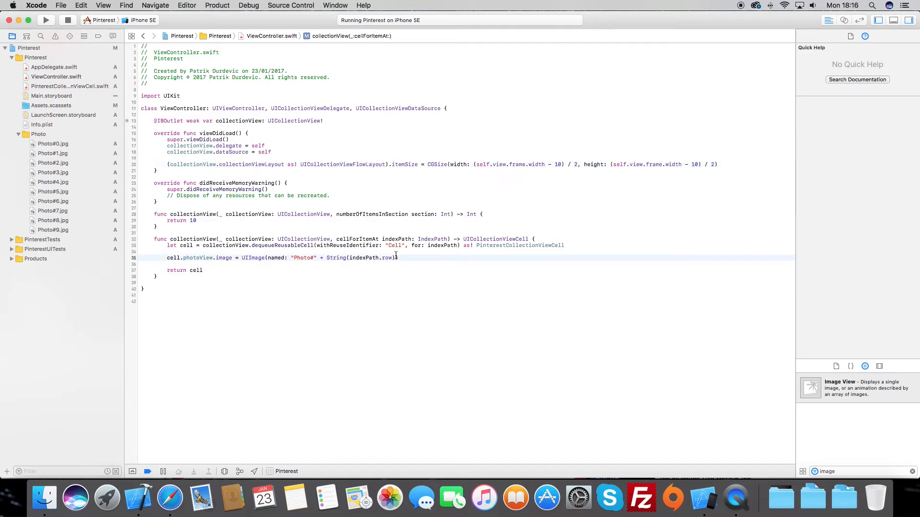
type("+")
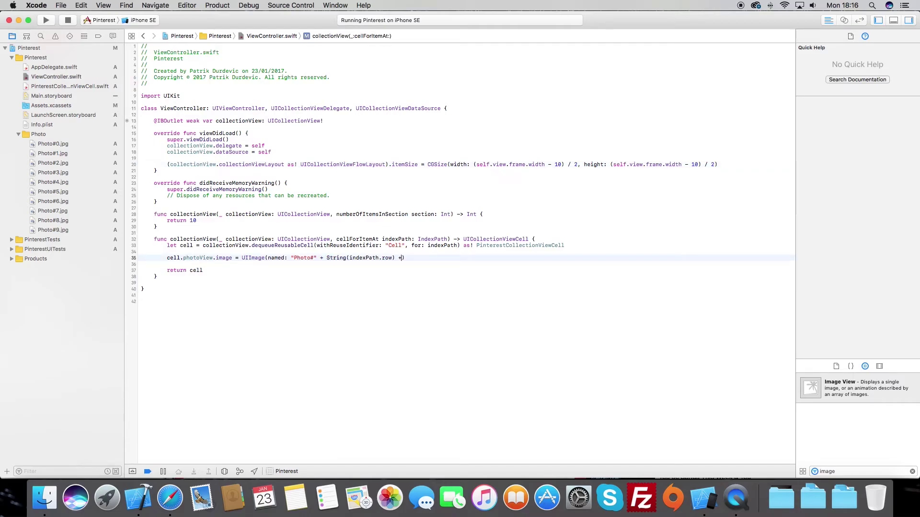
type("\".jp")
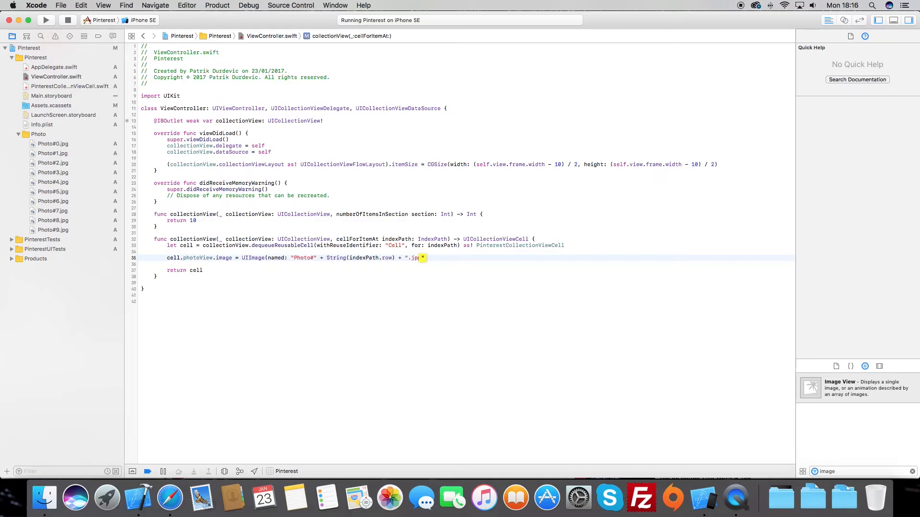
- Stop the running instance and rerun Pinterest in the simulator
left_click(46, 19)
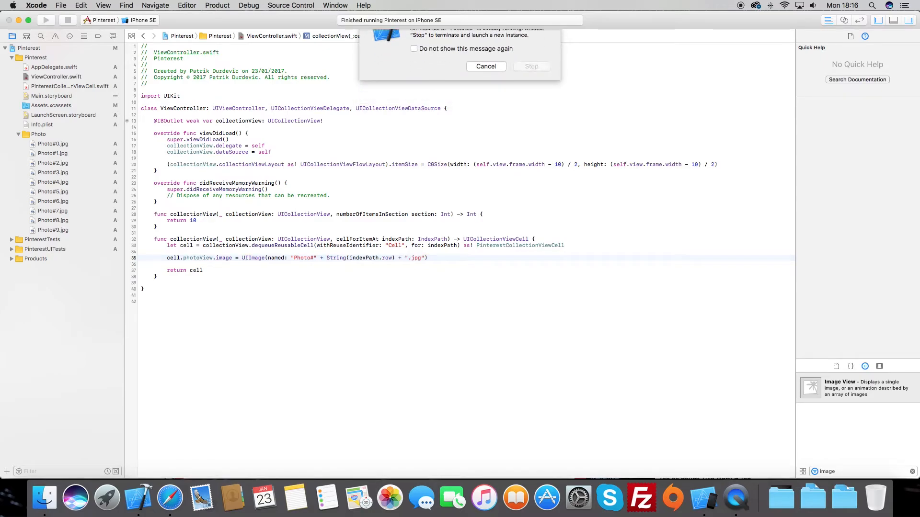
left_click(530, 66)
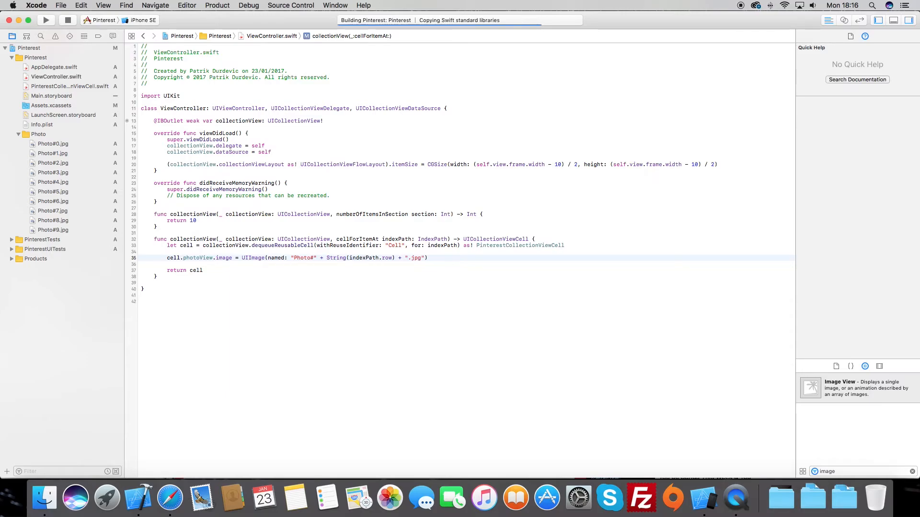
left_click(46, 19)
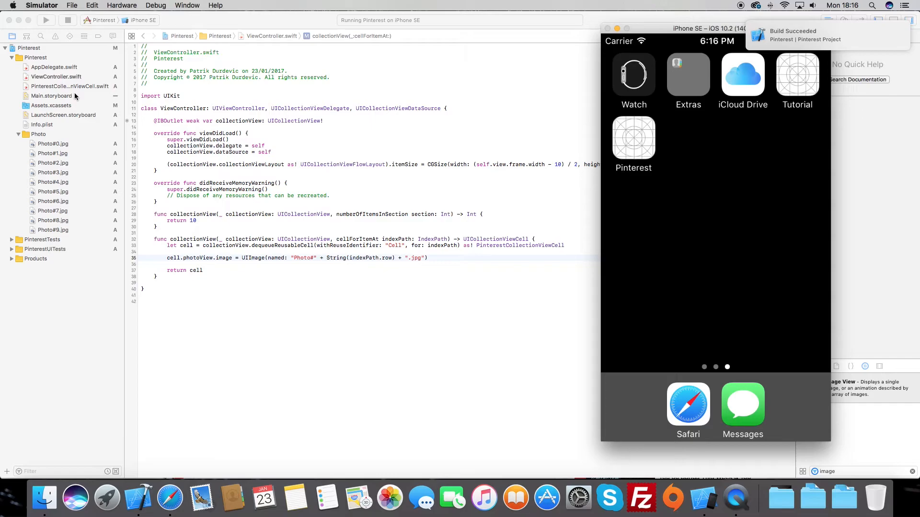
- Rerun Pinterest, launch it in the simulator and scroll the two-column photo grid
left_click(57, 96)
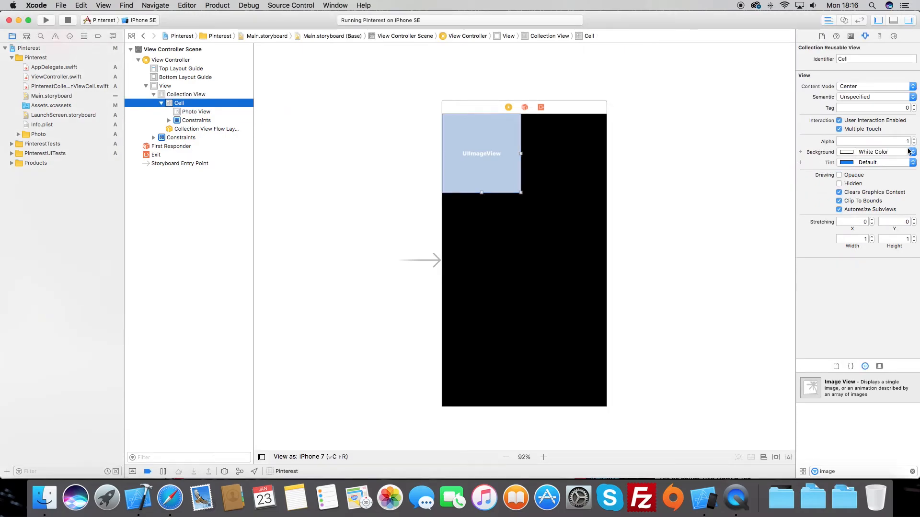
left_click(728, 298)
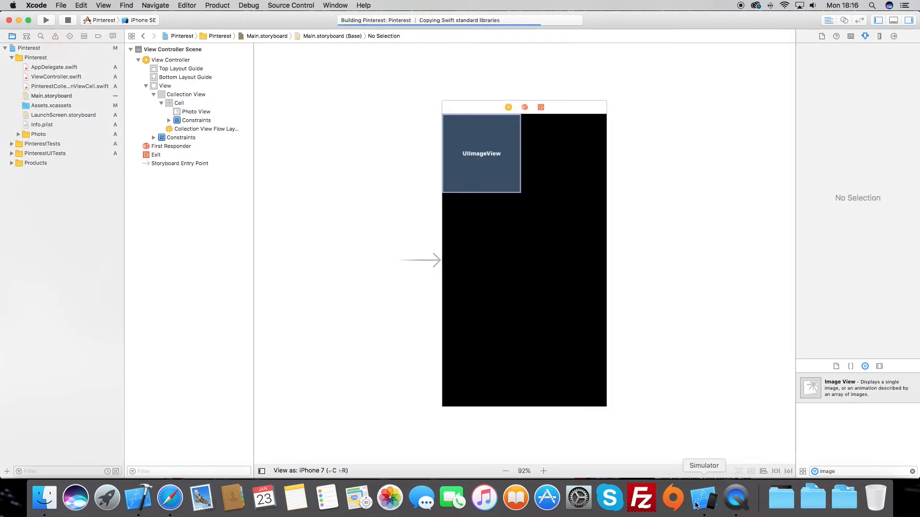
left_click(704, 499)
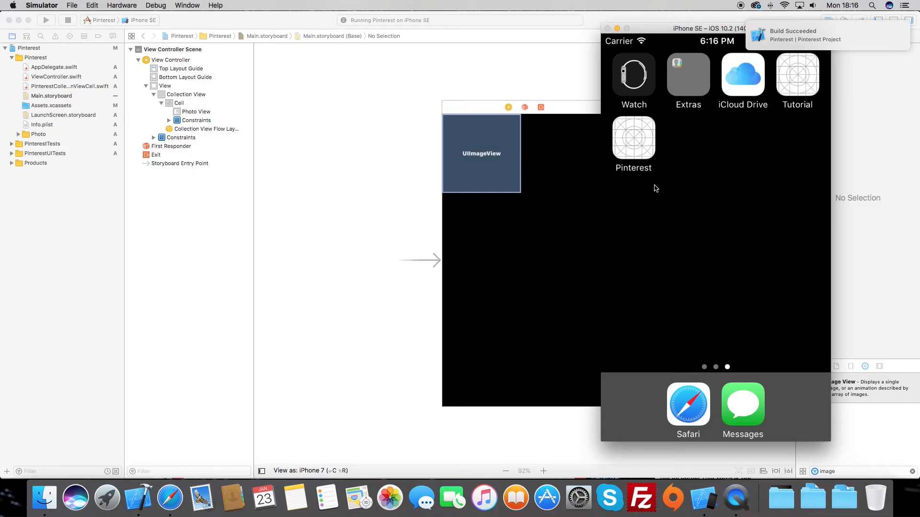
left_click(632, 136)
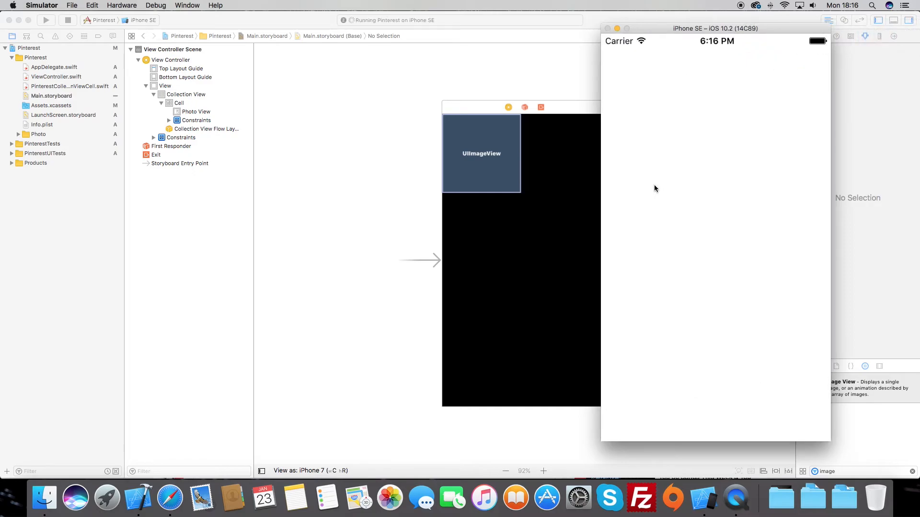
left_click(45, 19)
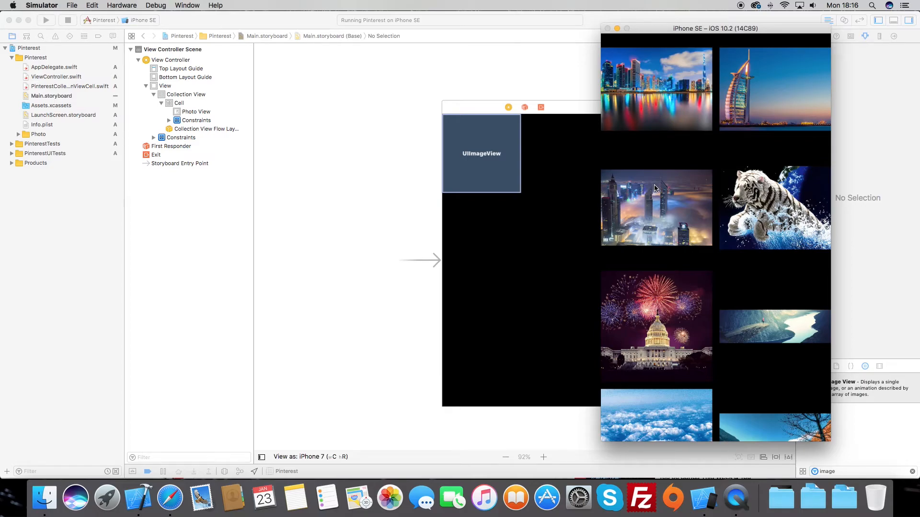
scroll("down", 3)
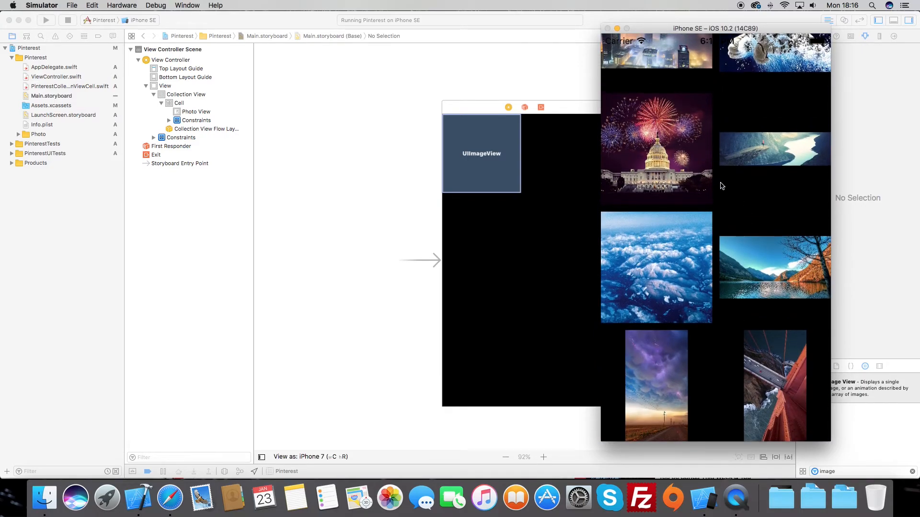
mouse_move(757, 342)
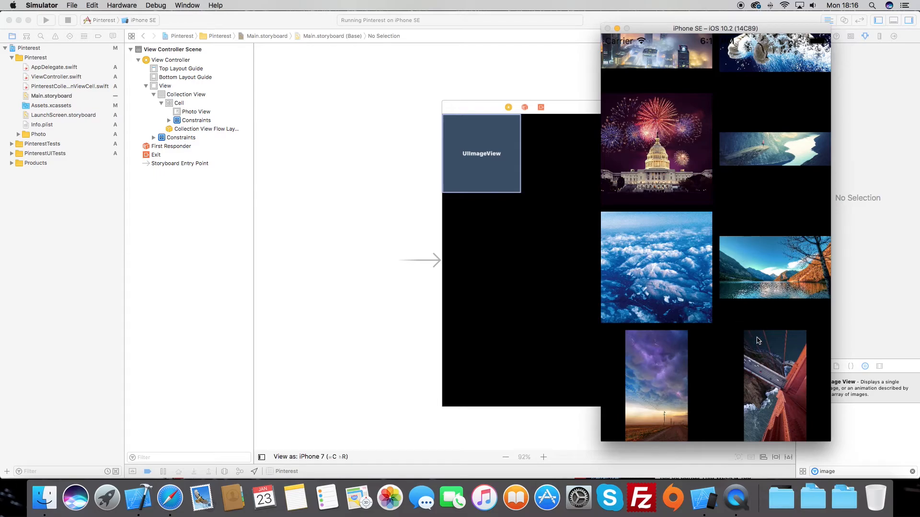
mouse_move(321, 323)
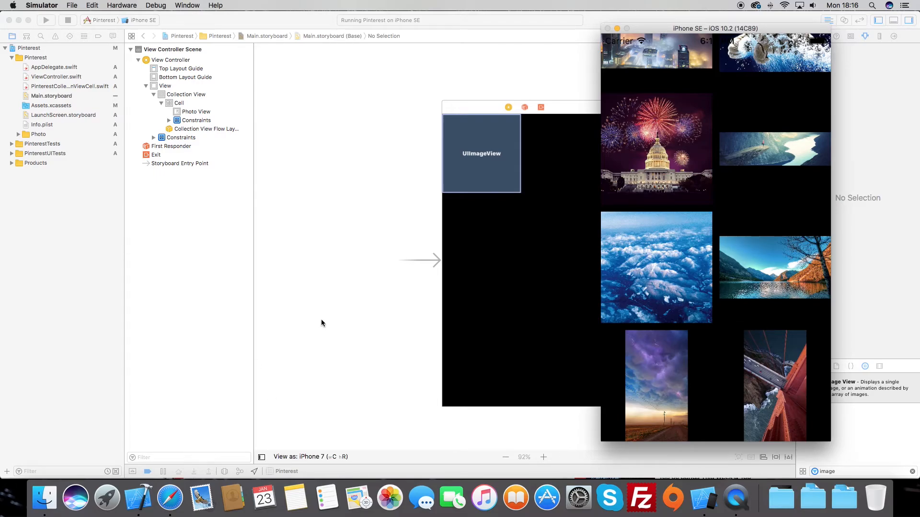
mouse_move(229, 425)
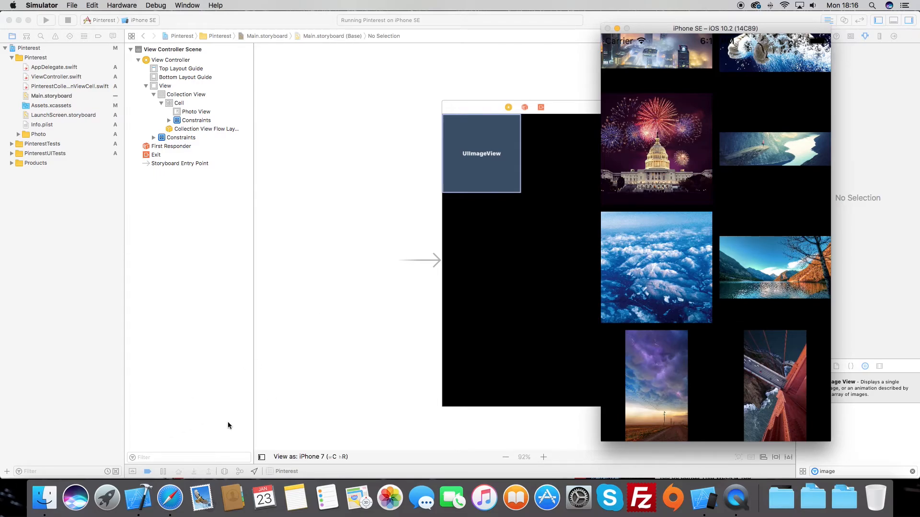
left_click(169, 498)
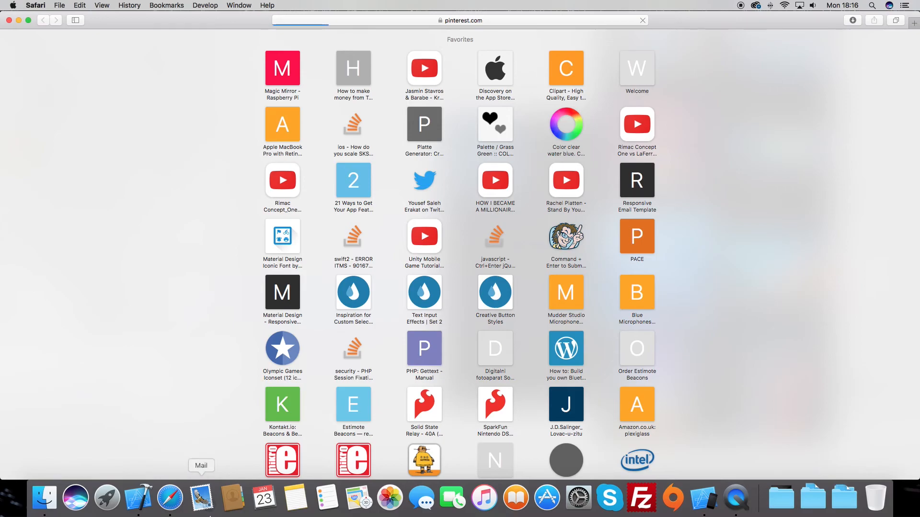
- Load pinterest.com in Safari, scroll its feed, then scroll the simulator's photo grid alongside
left_click(460, 21)
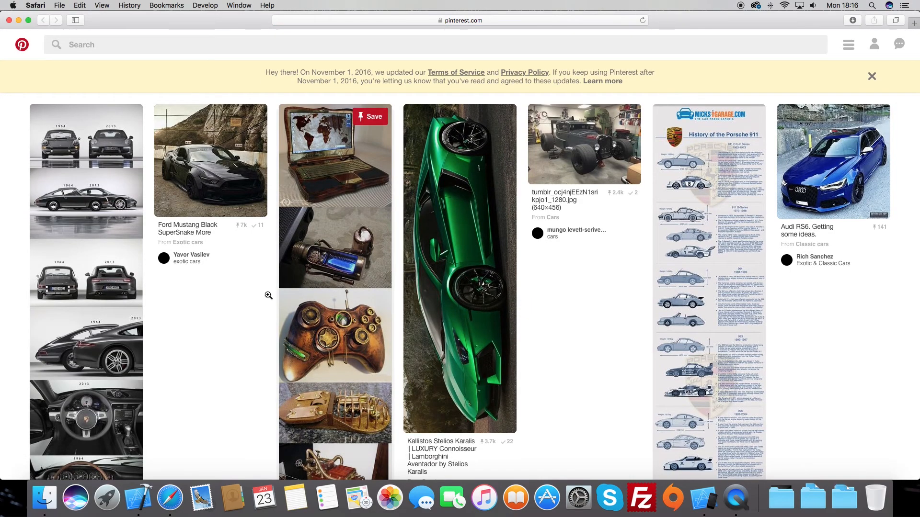
scroll("down", 3)
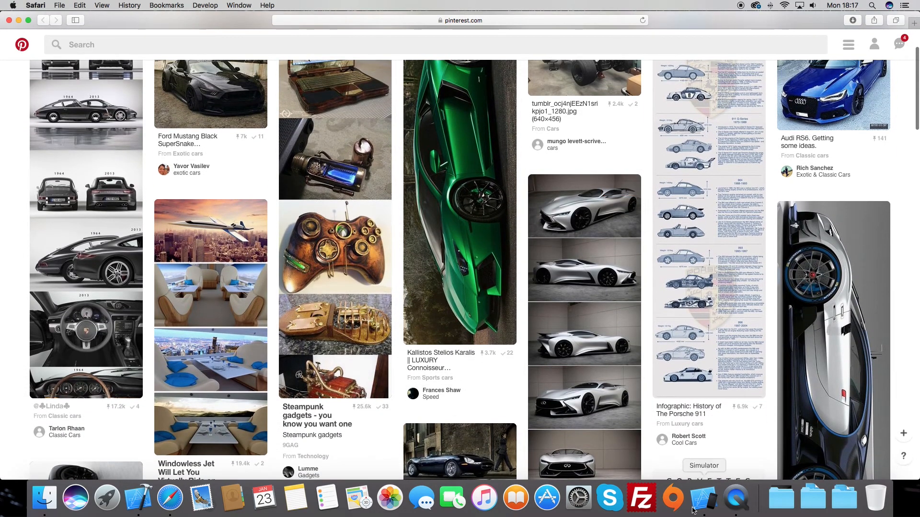
left_click(705, 498)
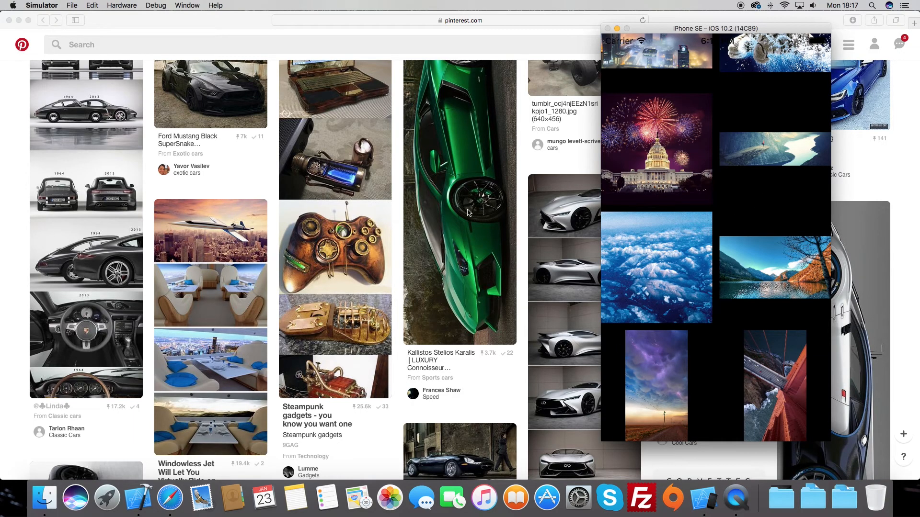
scroll("down", 3)
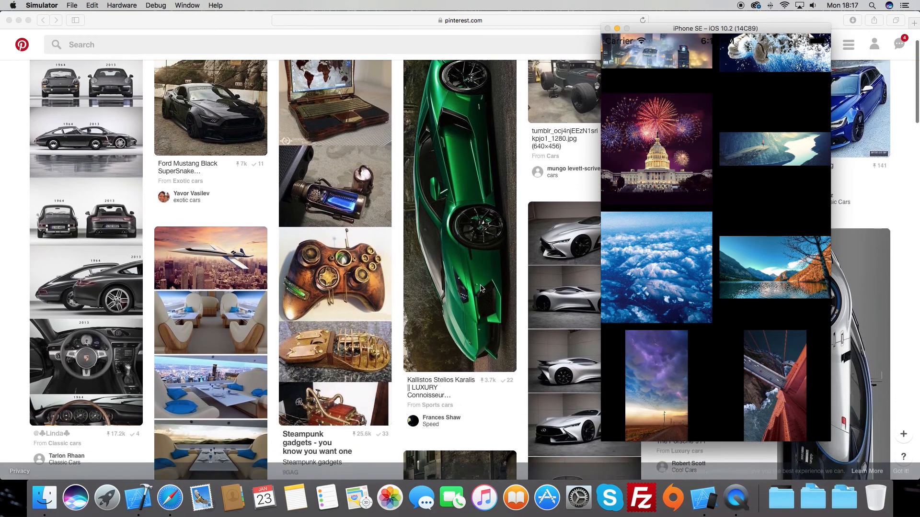
scroll("down", 3)
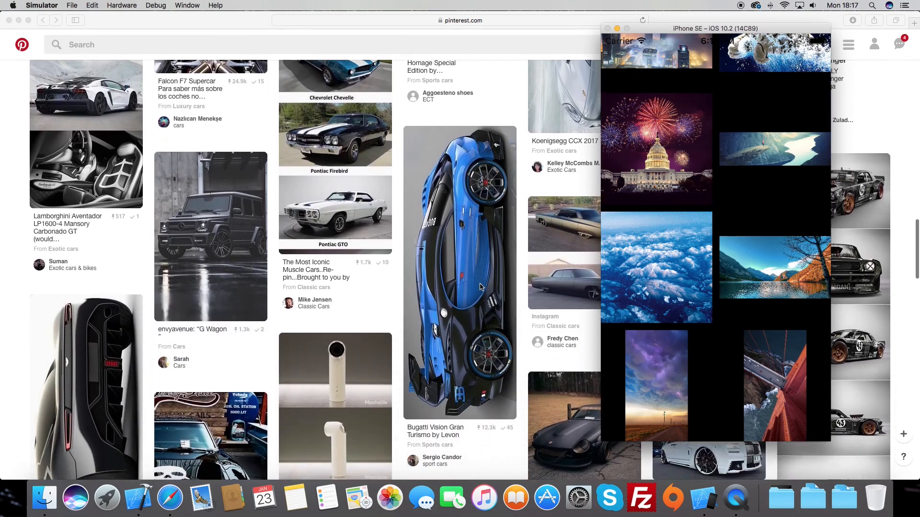
scroll("down", 3)
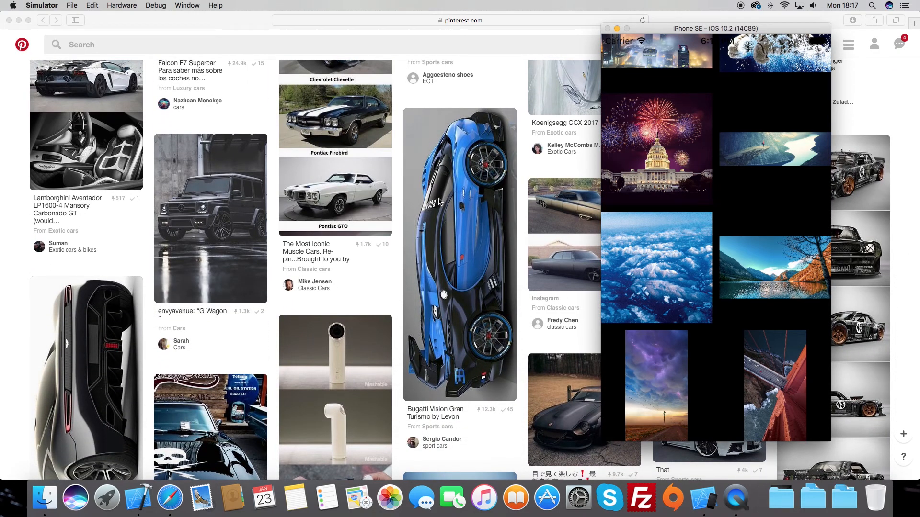
mouse_move(426, 162)
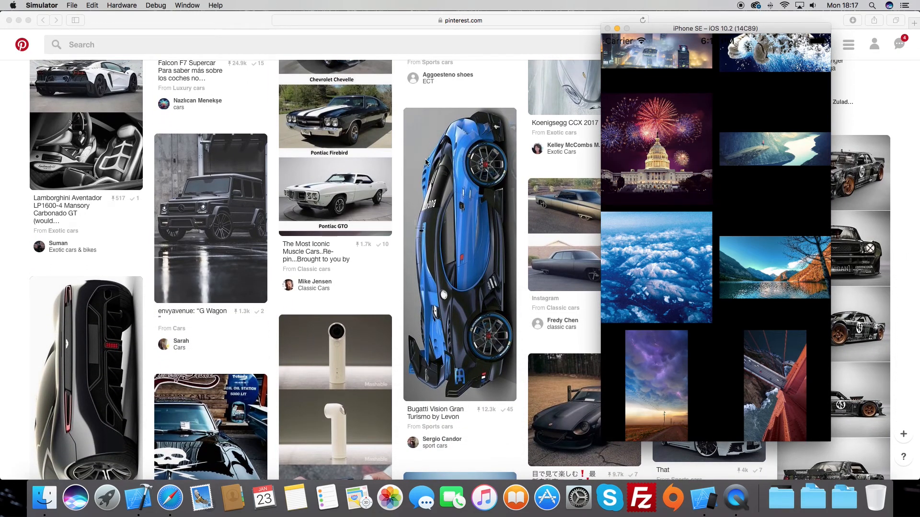
mouse_move(128, 154)
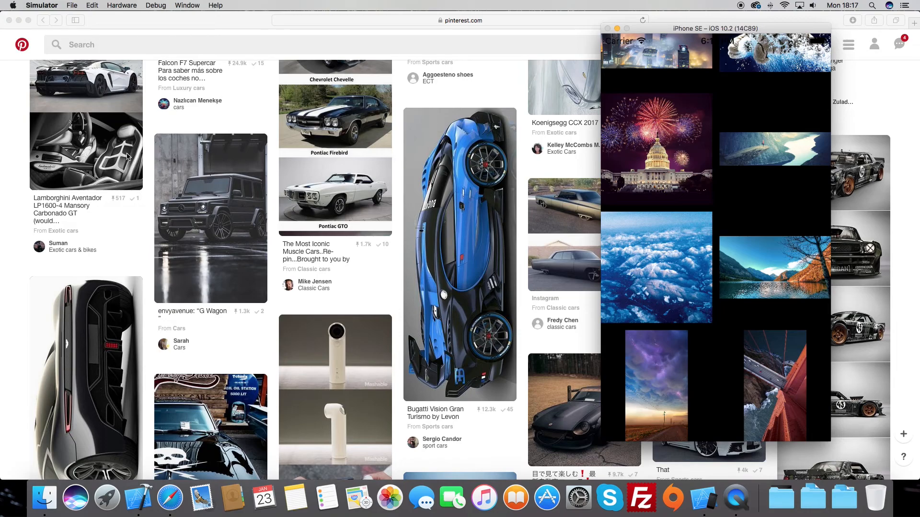
mouse_move(828, 143)
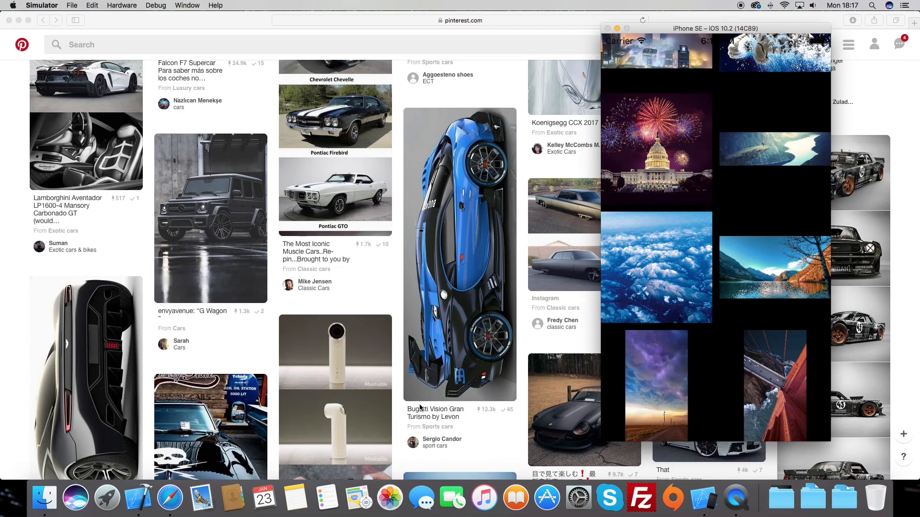
scroll("up", 3)
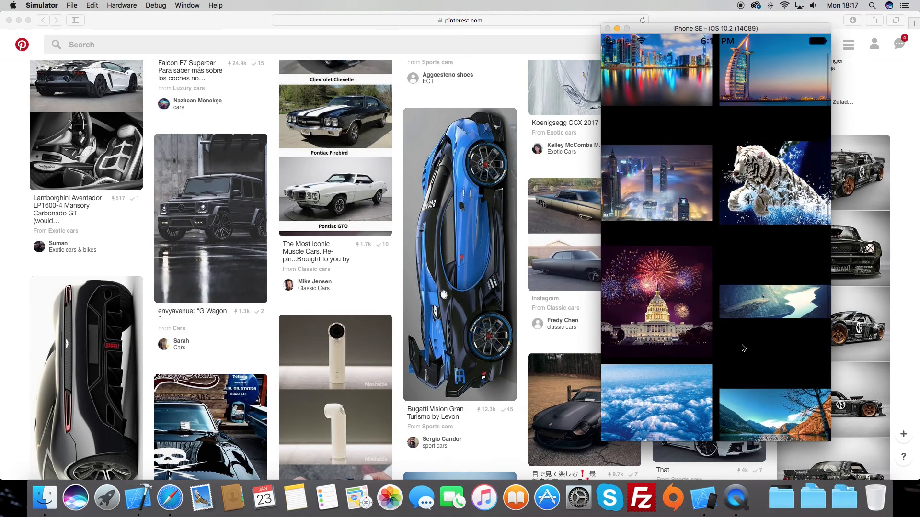
scroll("down", 3)
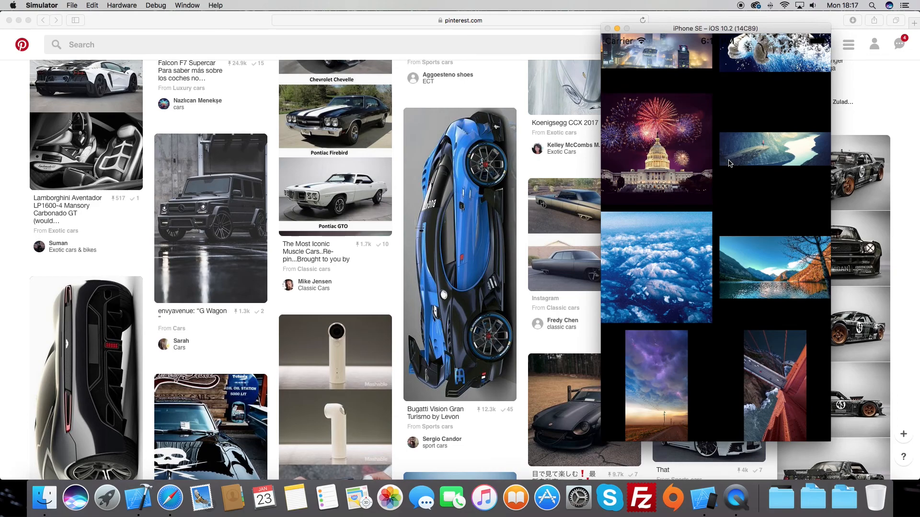
mouse_move(714, 164)
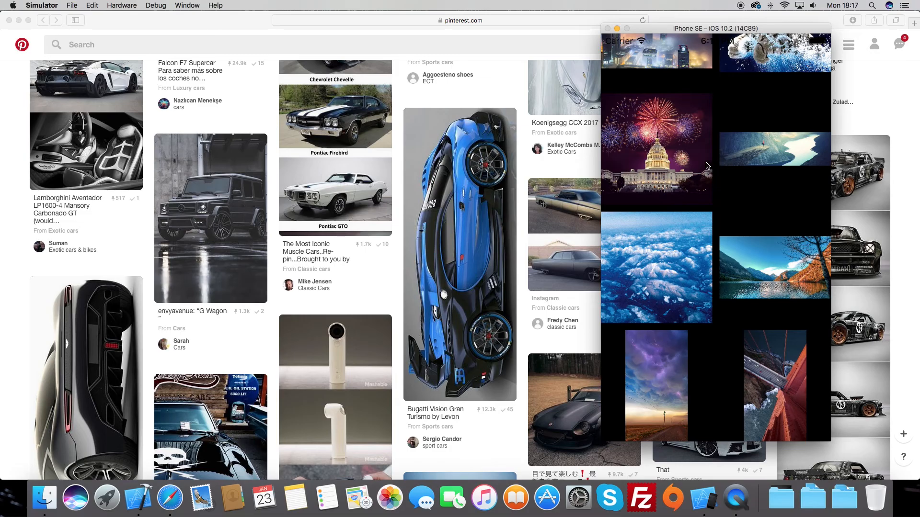
mouse_move(689, 147)
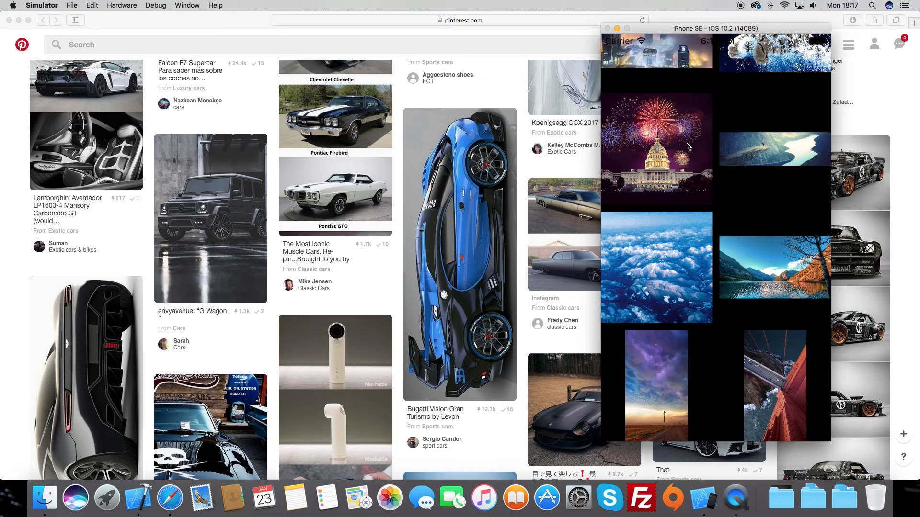